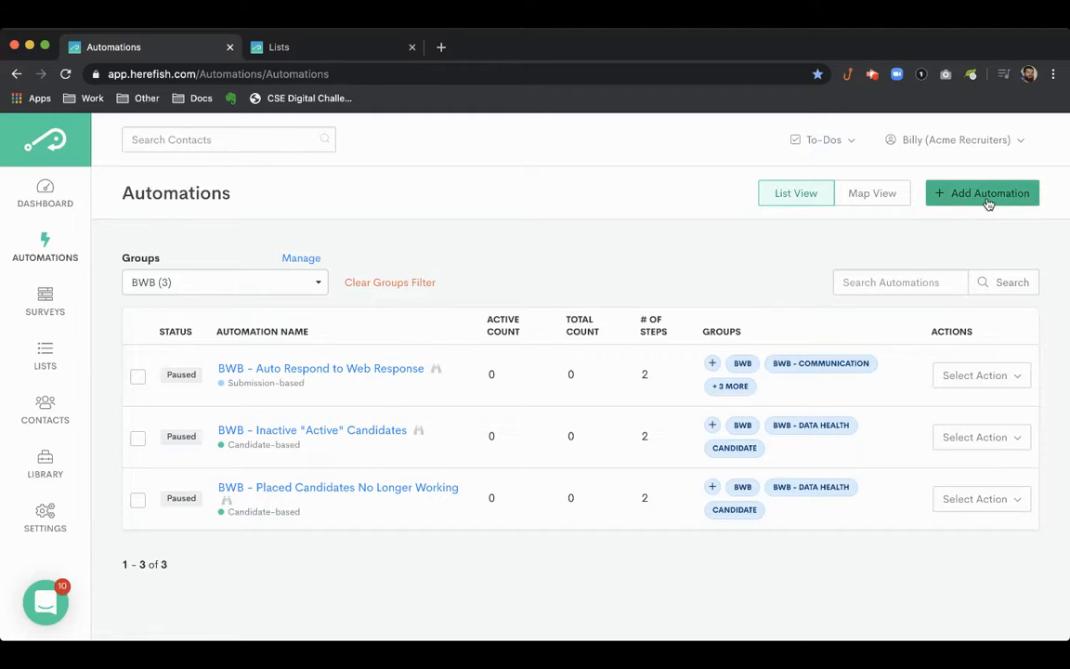
Create a blank standard automation and name it 'BWB - Past Client Leads'
click(982, 192)
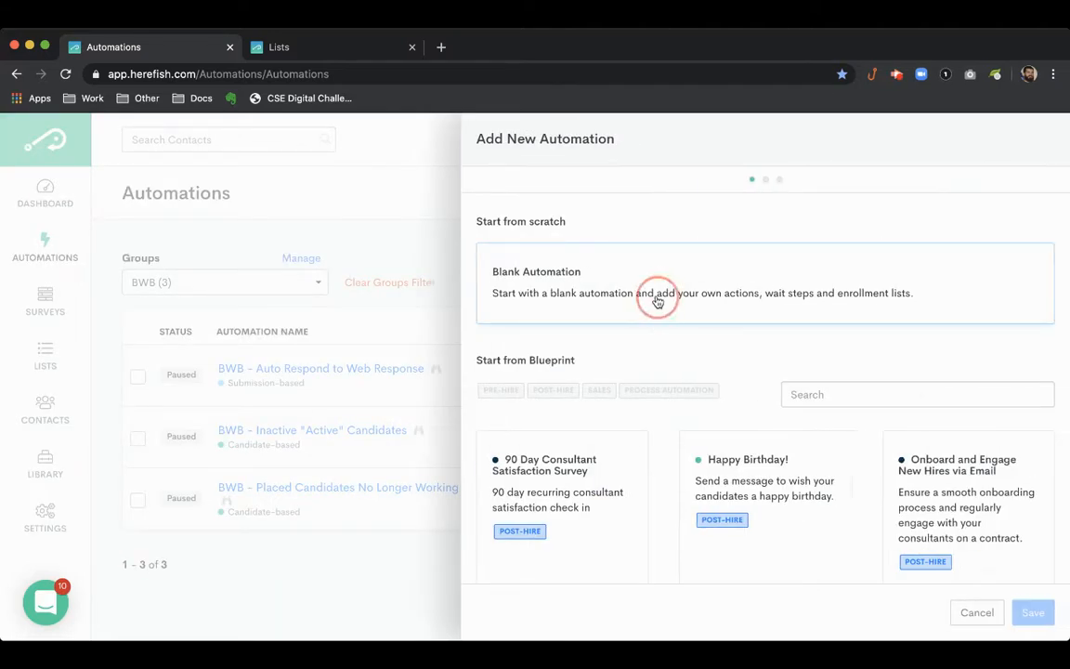
click(658, 294)
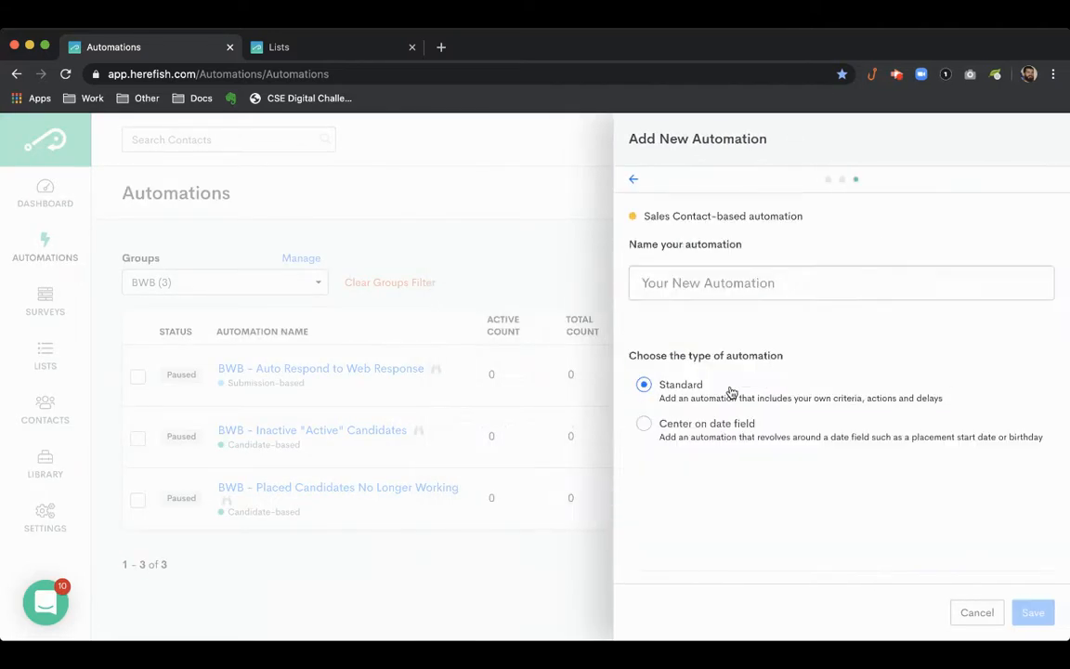
text(P)
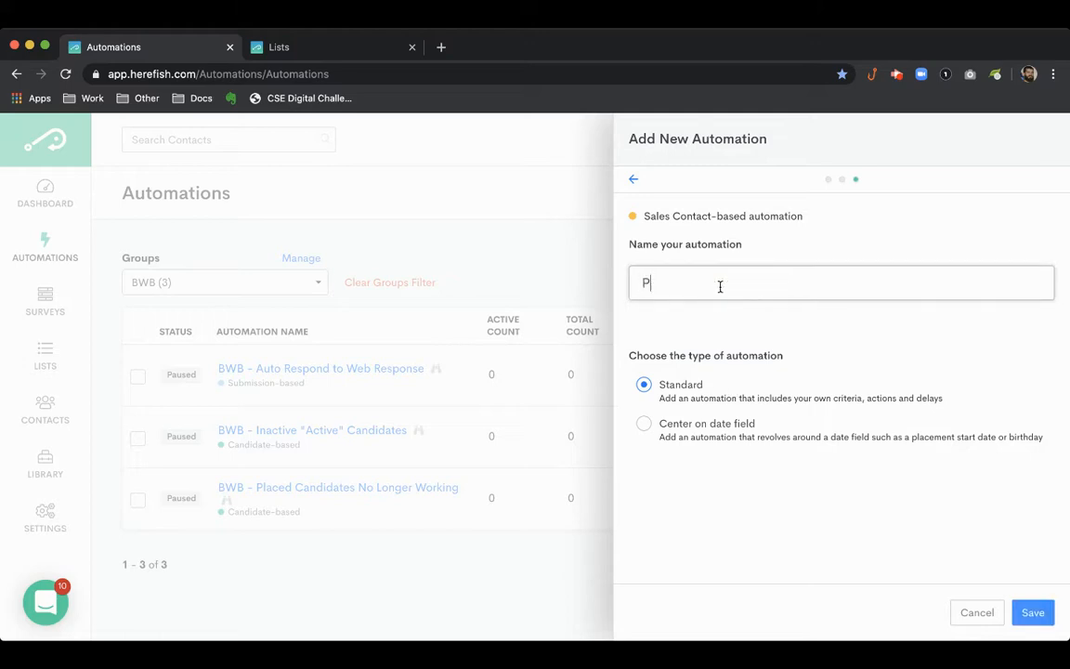
text(ast Client Lead)
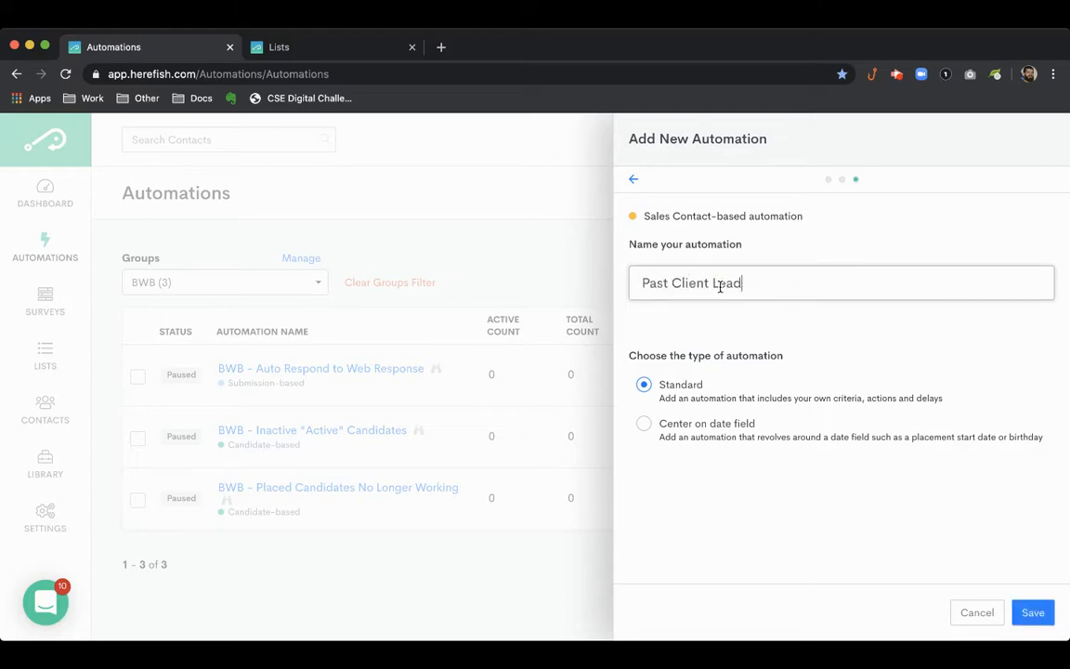
text(s)
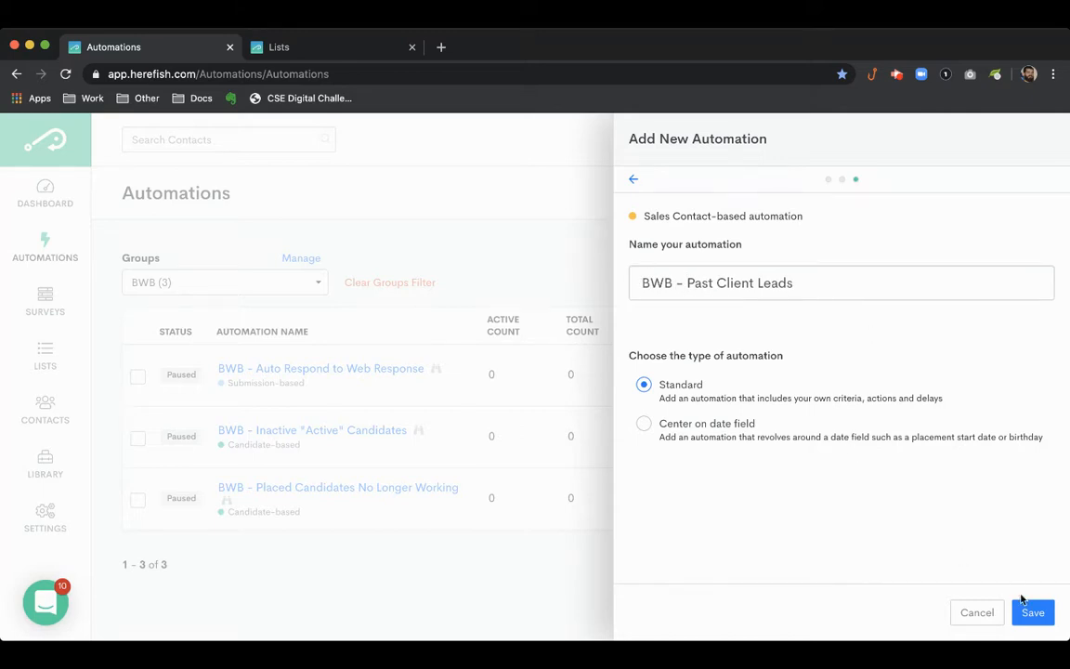
Save the new automation and start a new enrollment list for it
click(1033, 614)
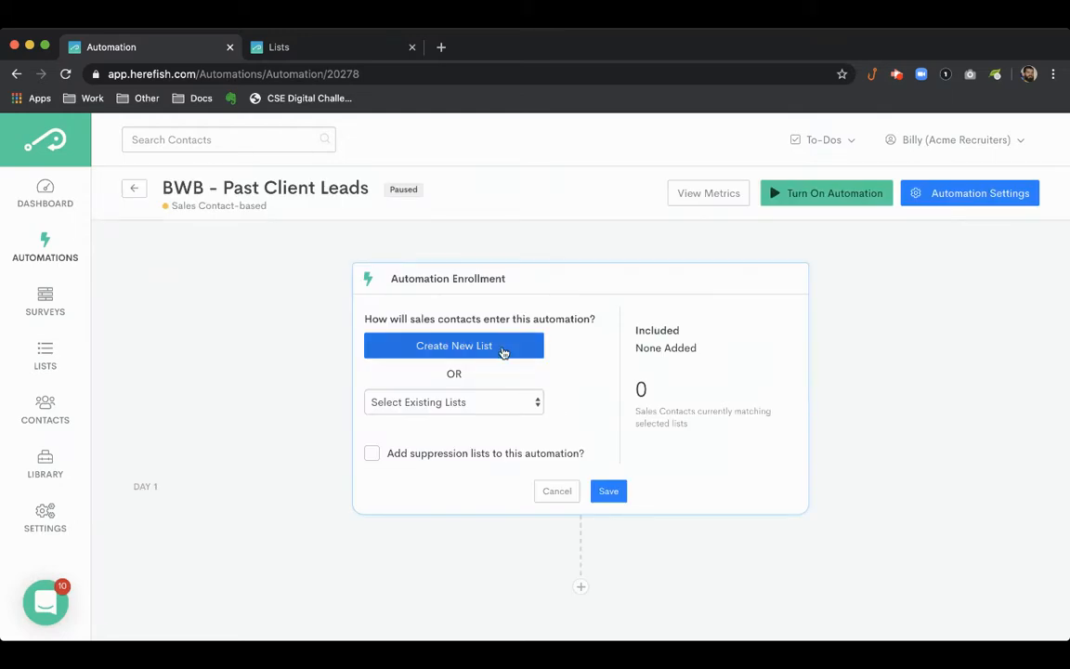
click(453, 346)
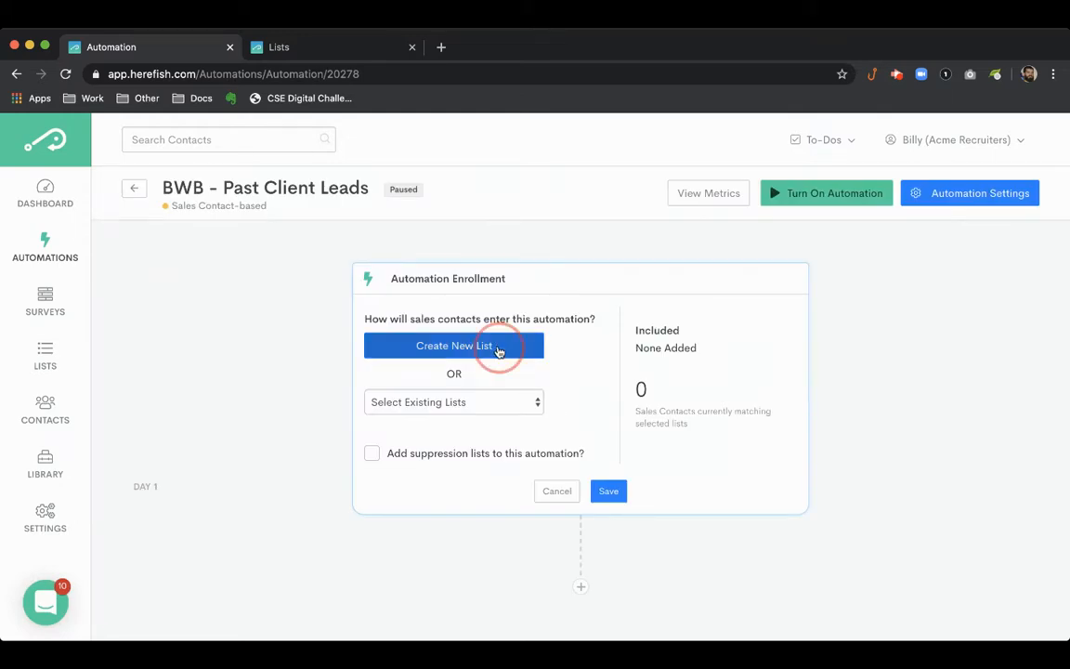
Name the new always-updated enrollment list 'BWB - Past Client Leads'
click(453, 345)
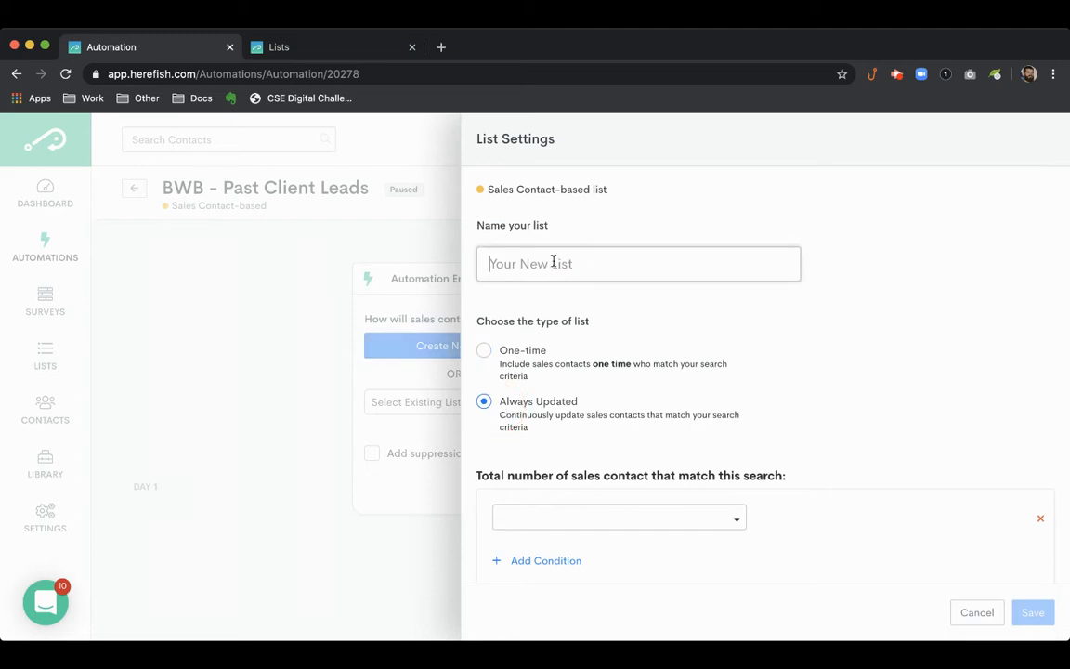
text(BWB -)
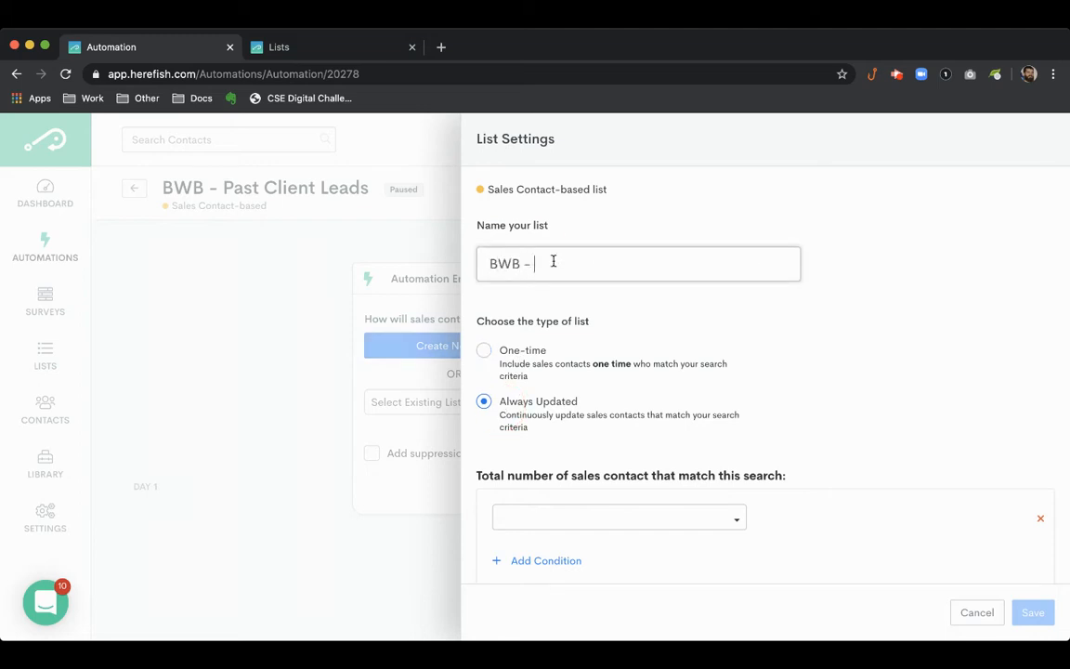
text(Past Client Leads)
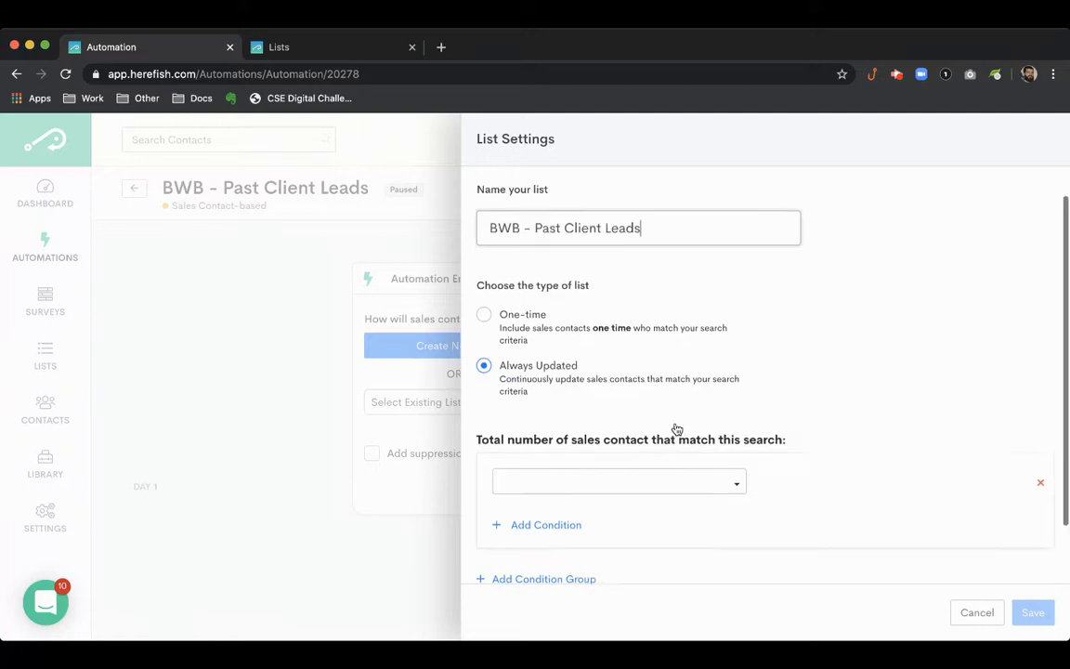
scroll(down, 3)
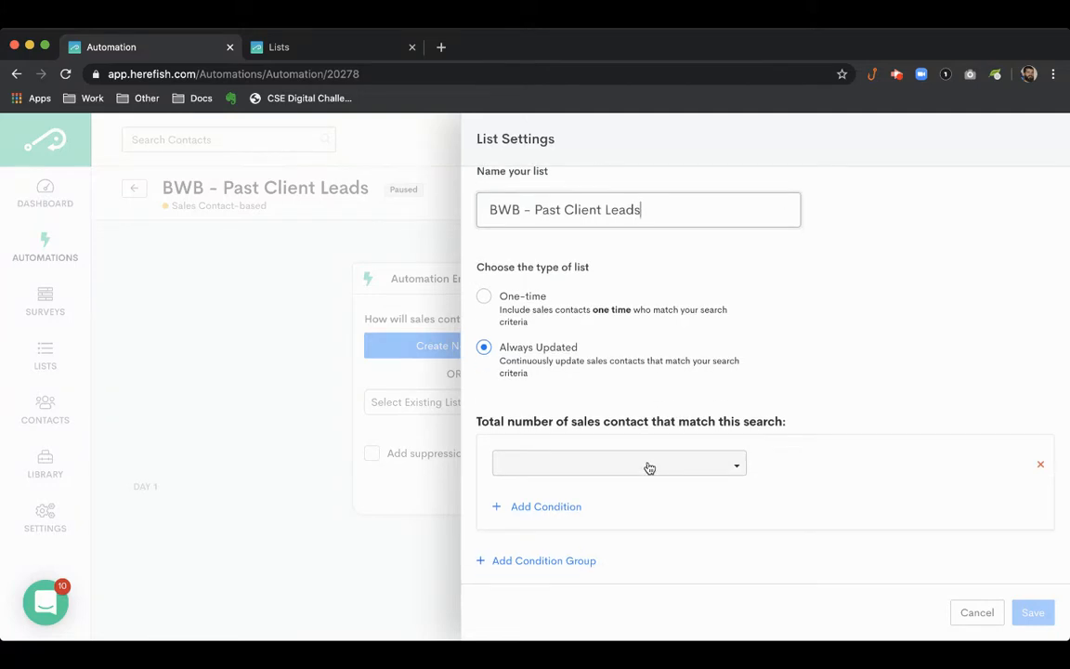
Add a Has Placement condition with Any Date, matching 476 contacts
text(has pla)
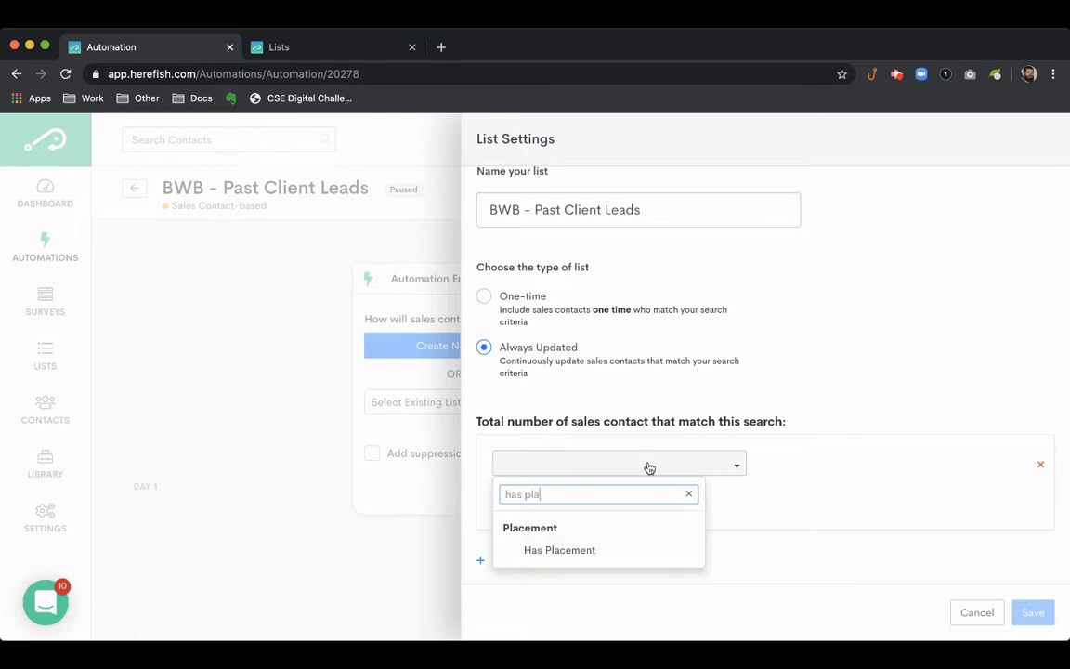
click(560, 550)
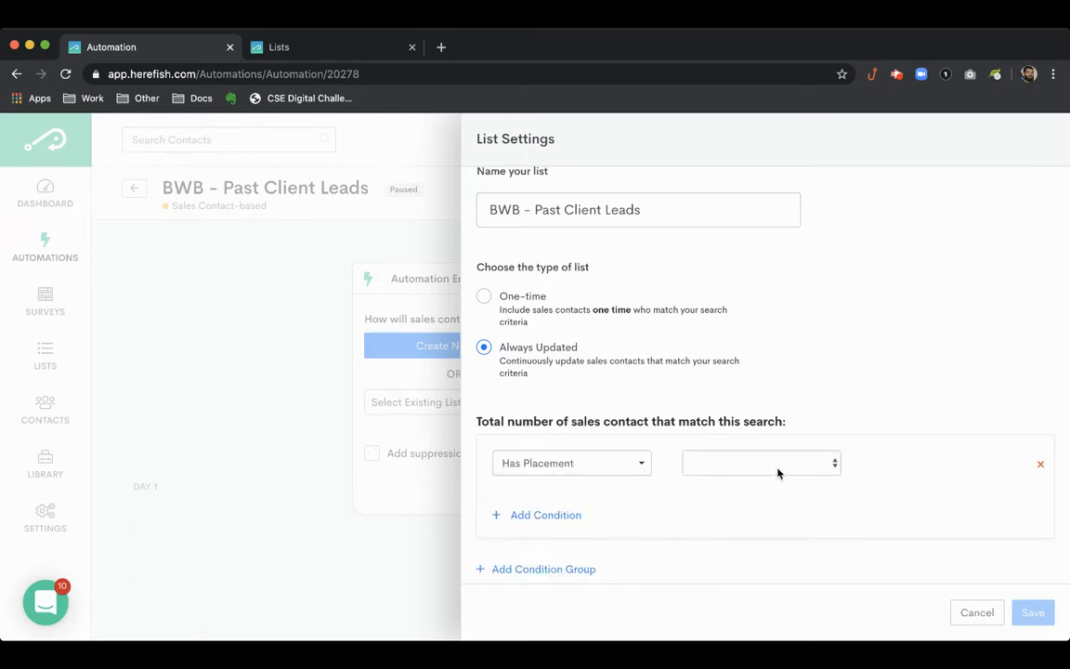
click(762, 463)
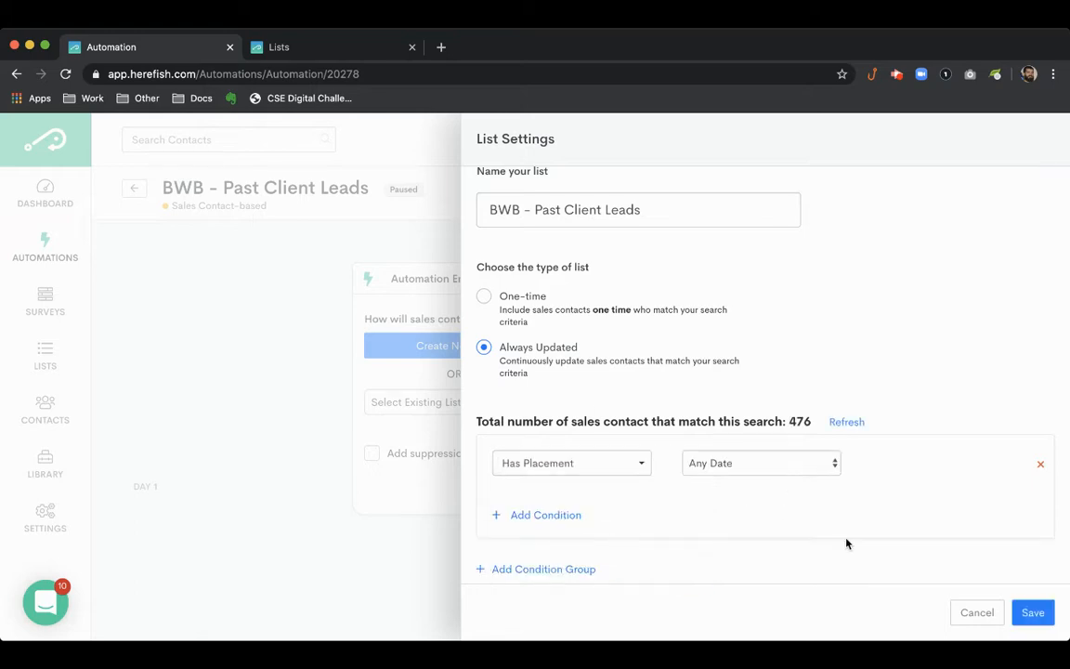
scroll(down, 3)
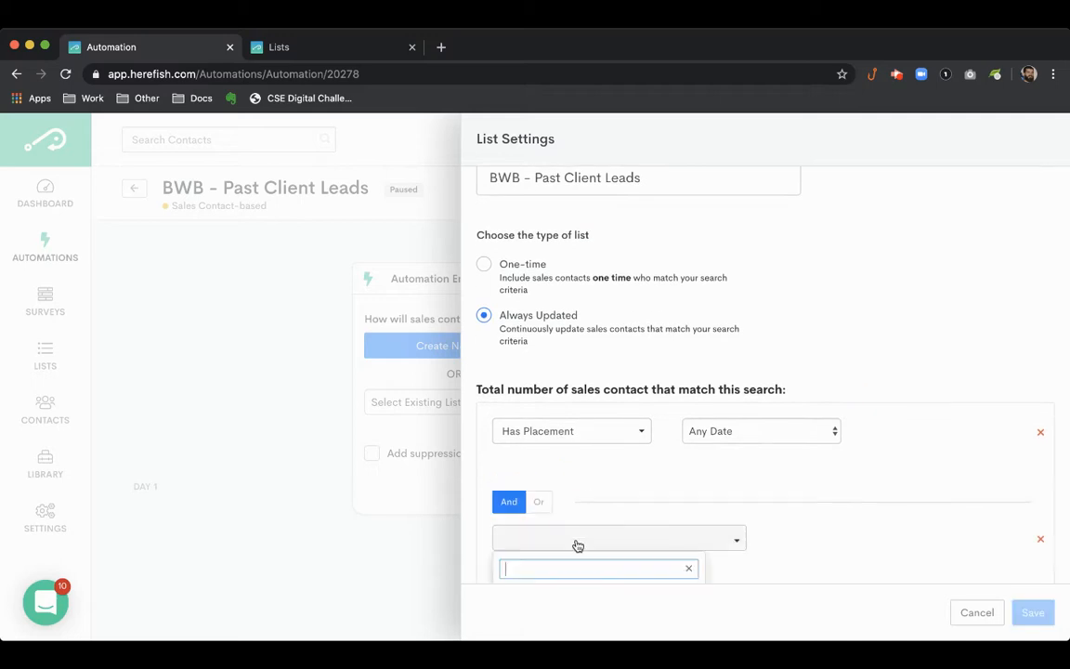
Add a Does Not Have Job condition of less than 12 months, narrowing to 213 contacts
text(does not job)
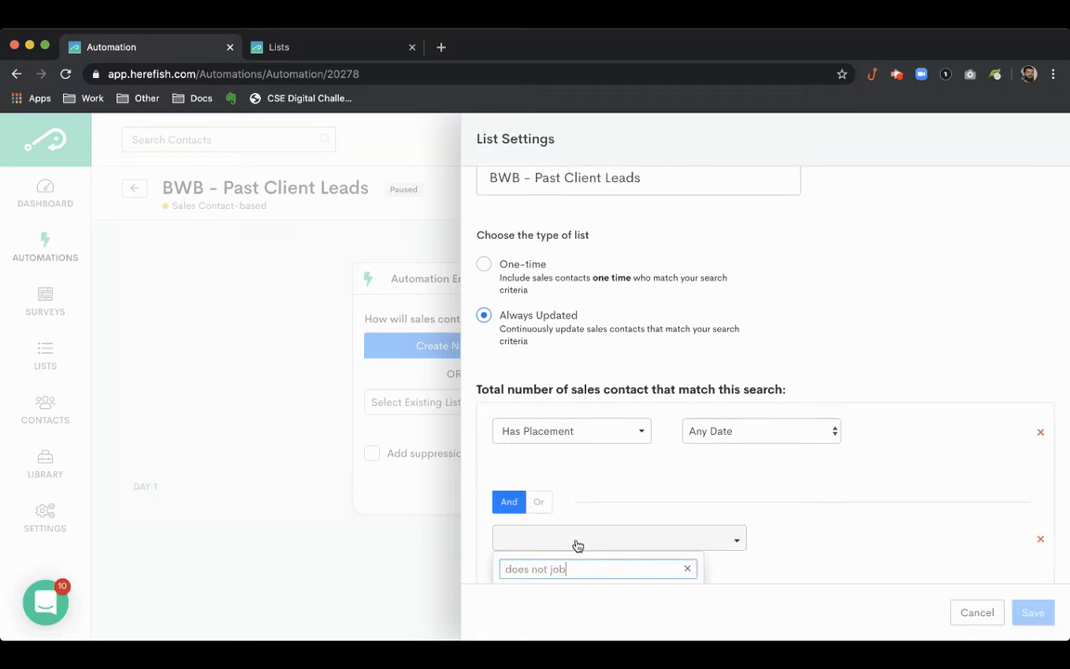
scroll(down, 3)
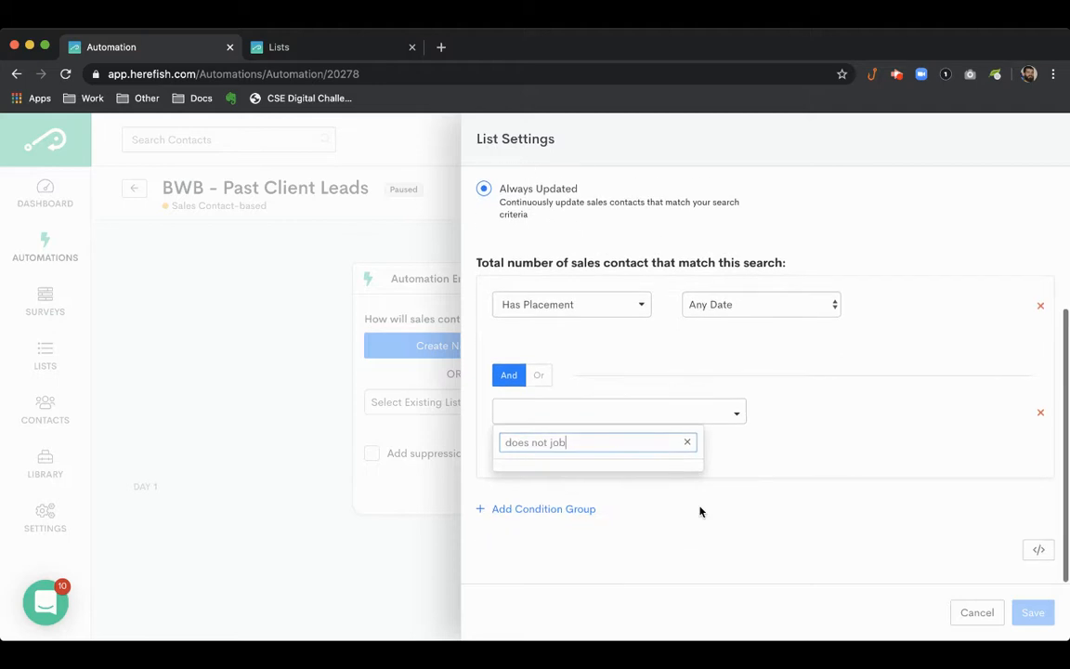
text(does not have)
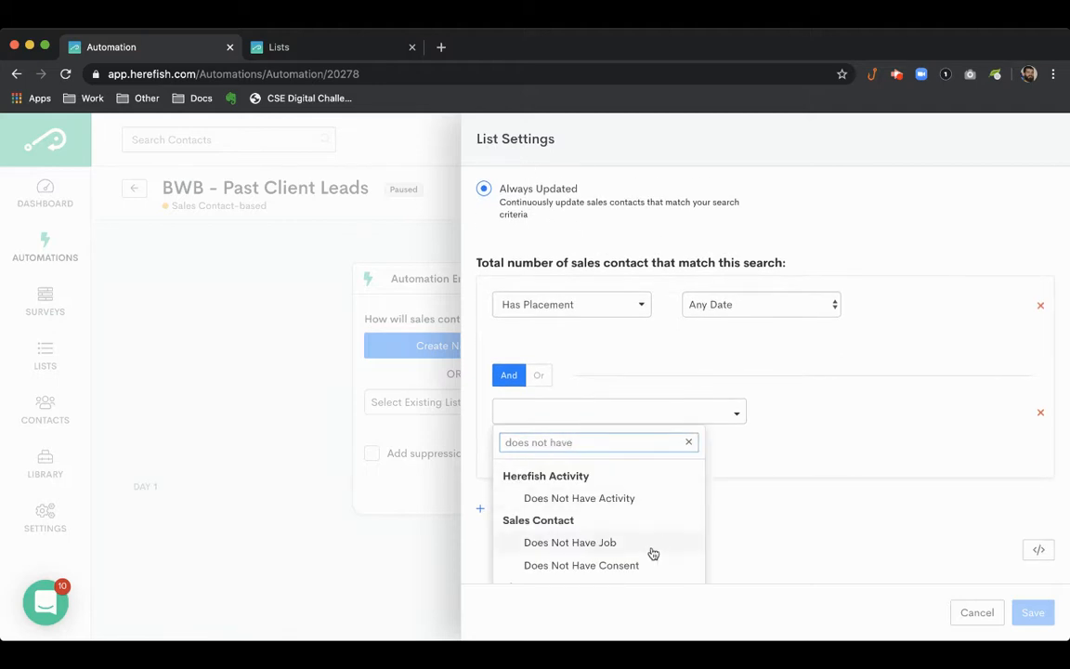
click(570, 543)
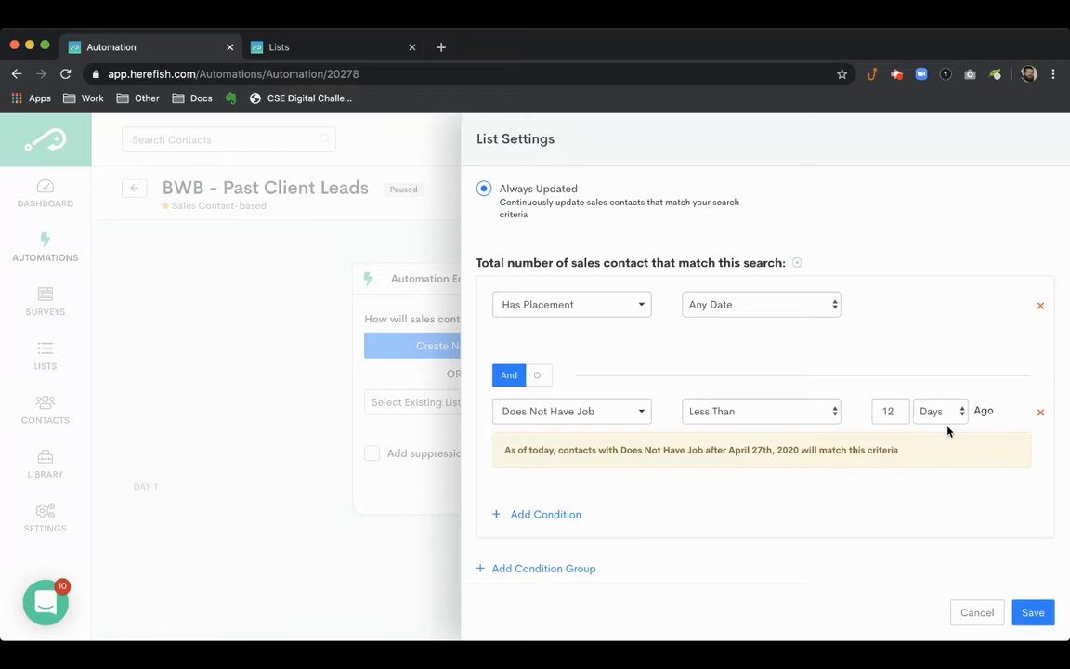
click(940, 410)
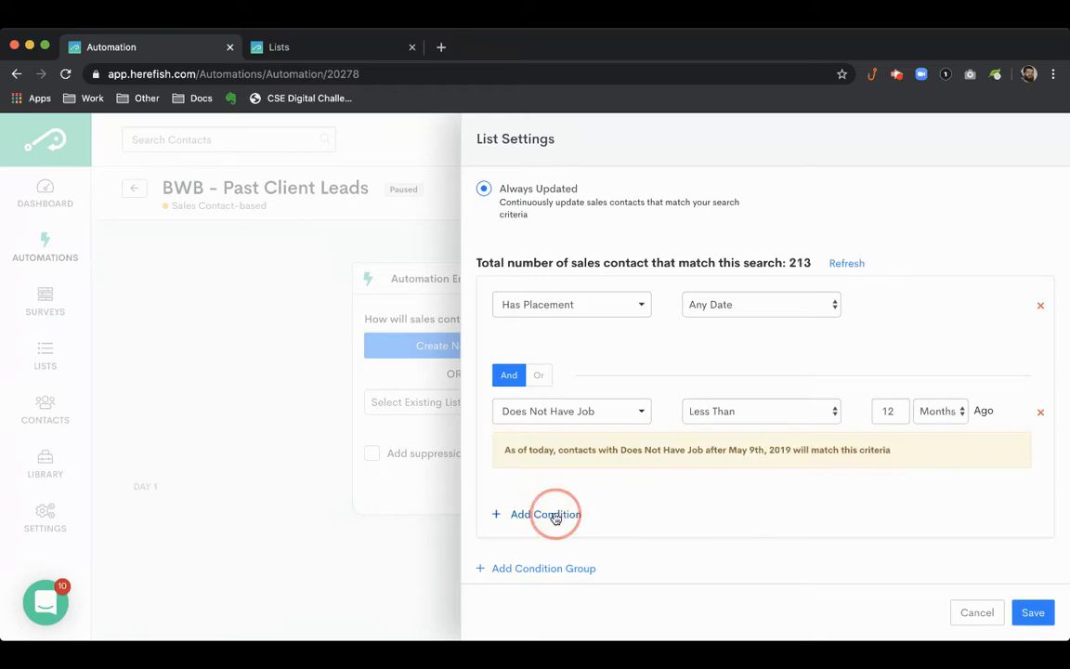
Add a Status condition selecting DNC, No Longer w/Company and Archive
click(546, 513)
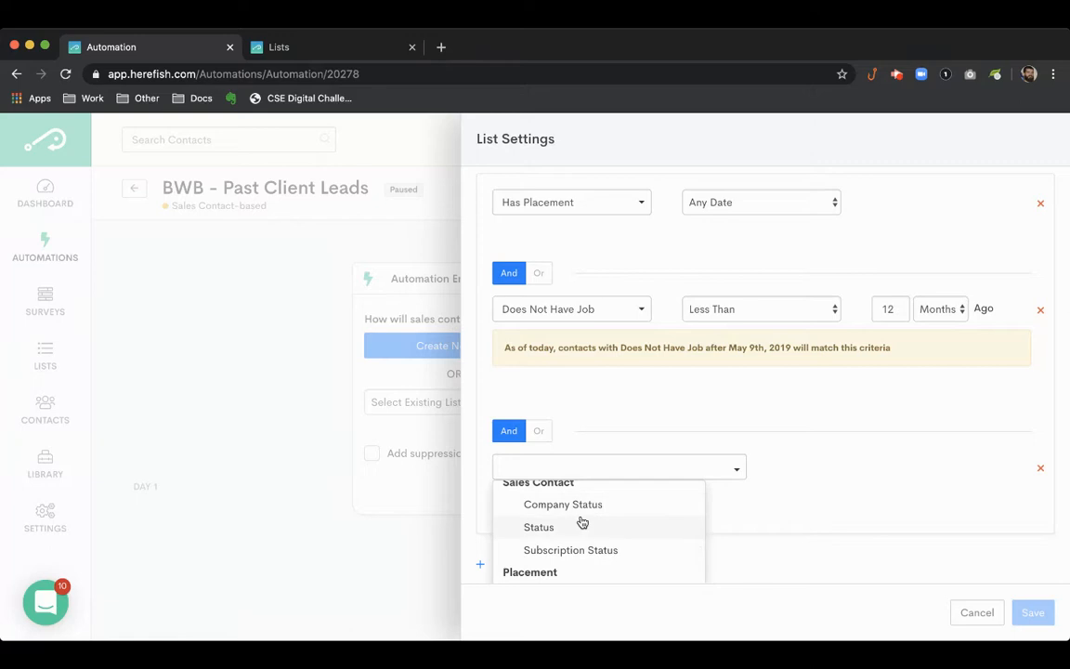
click(539, 528)
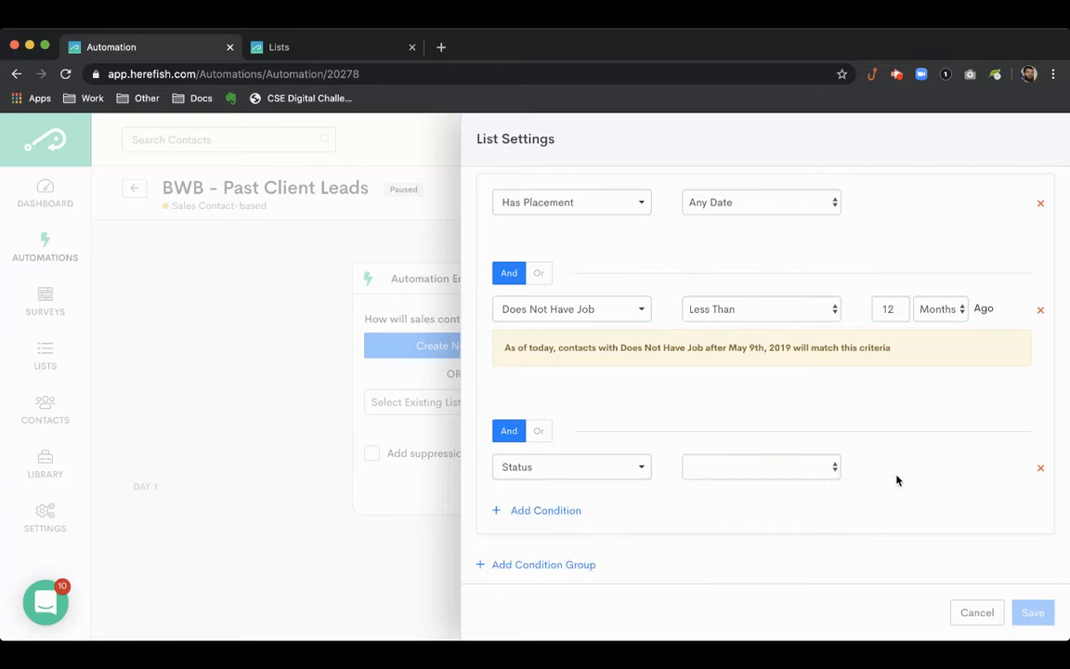
click(951, 467)
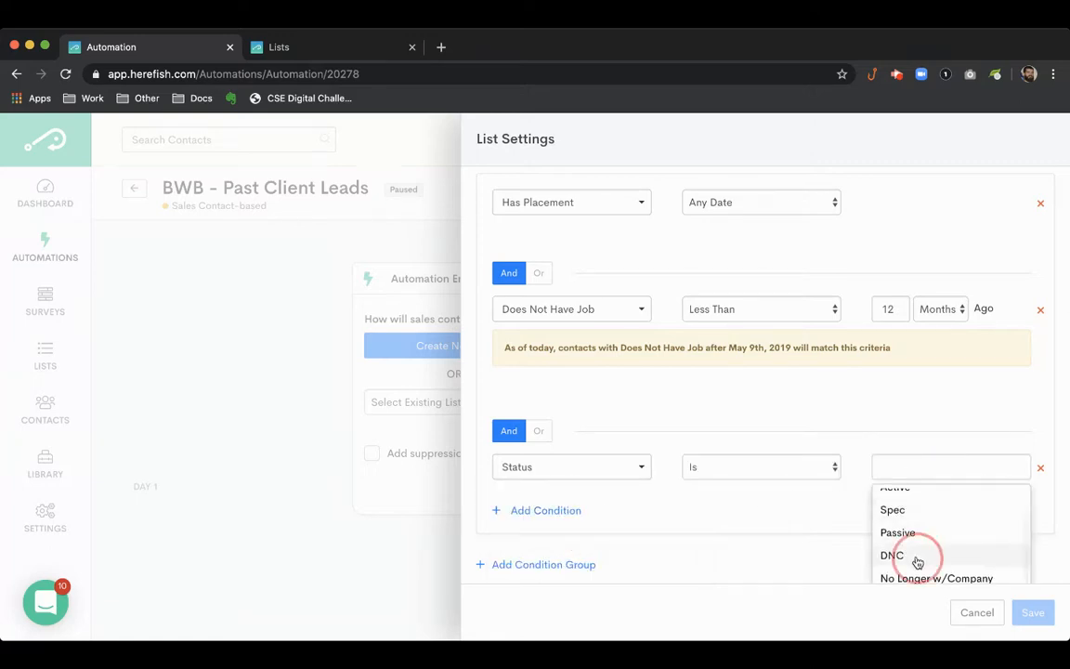
click(892, 554)
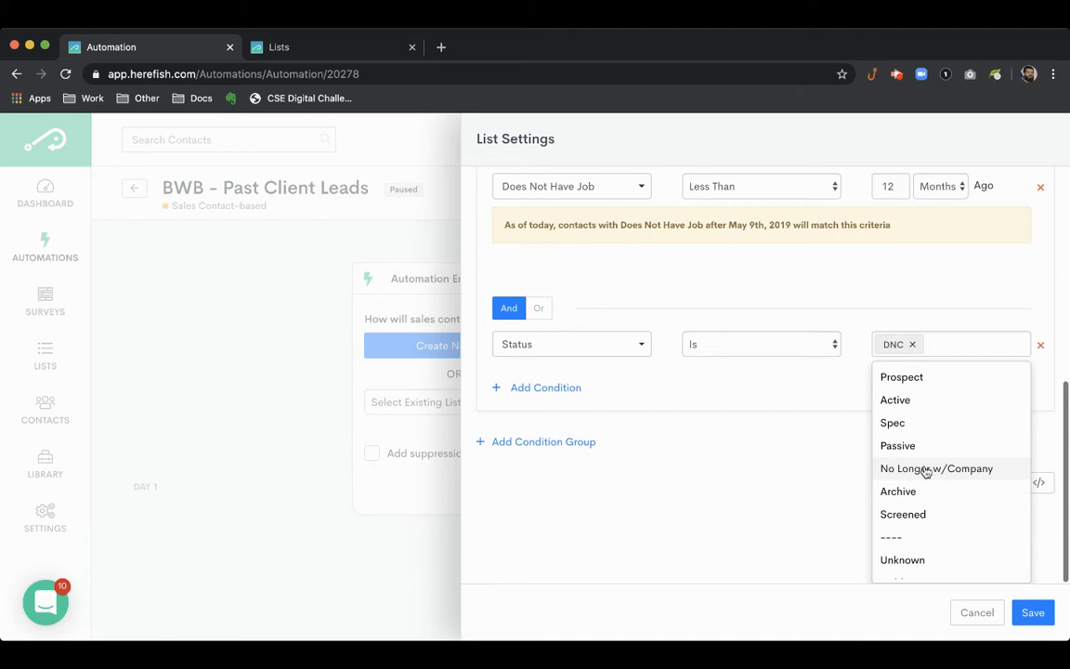
click(936, 468)
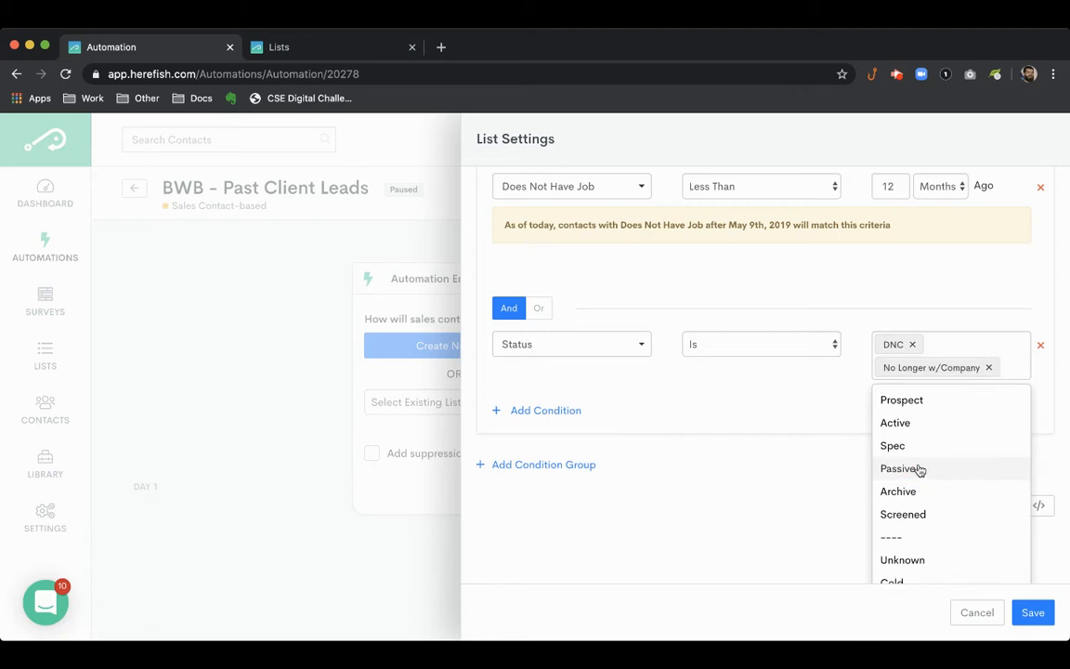
mouse_move(970, 479)
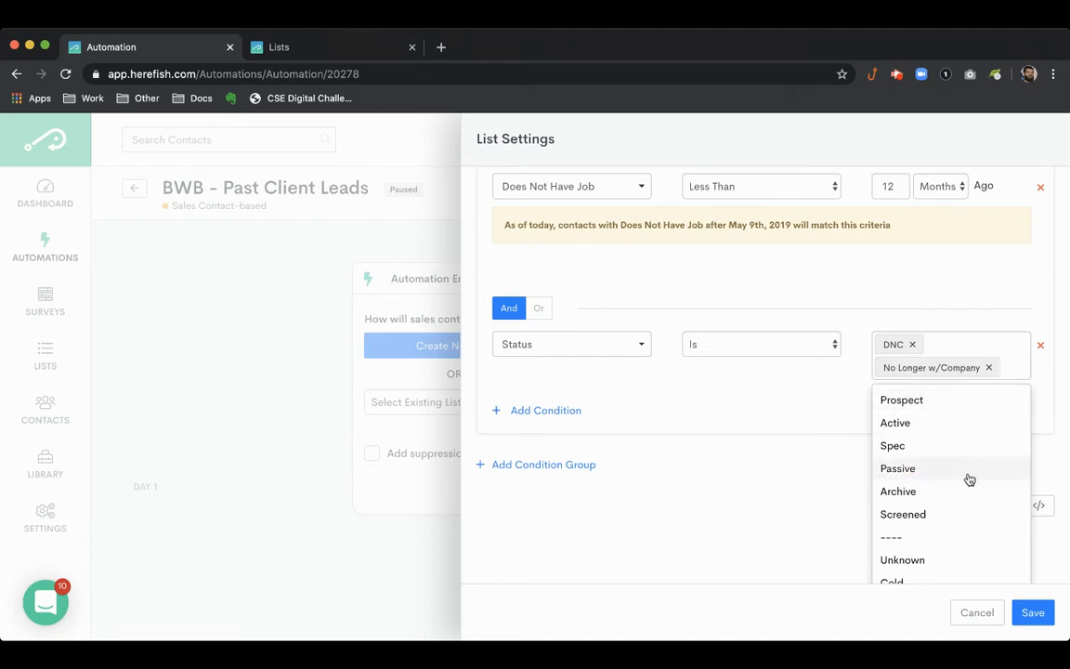
click(899, 490)
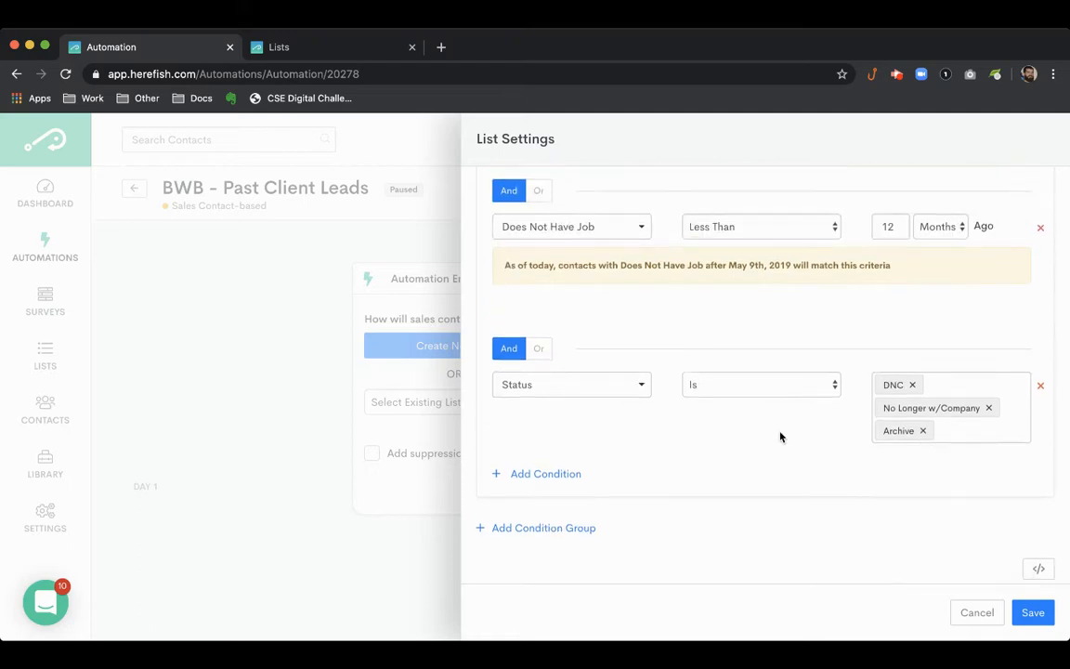
Switch the Status condition to Is Not so those statuses are excluded
scroll(down, 3)
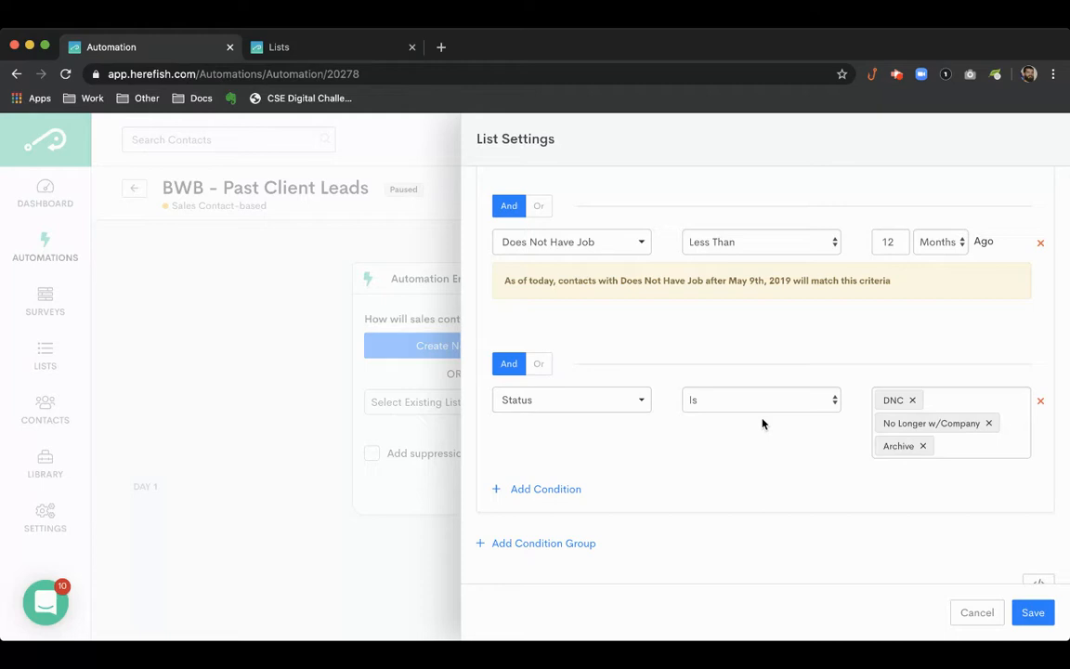
click(760, 400)
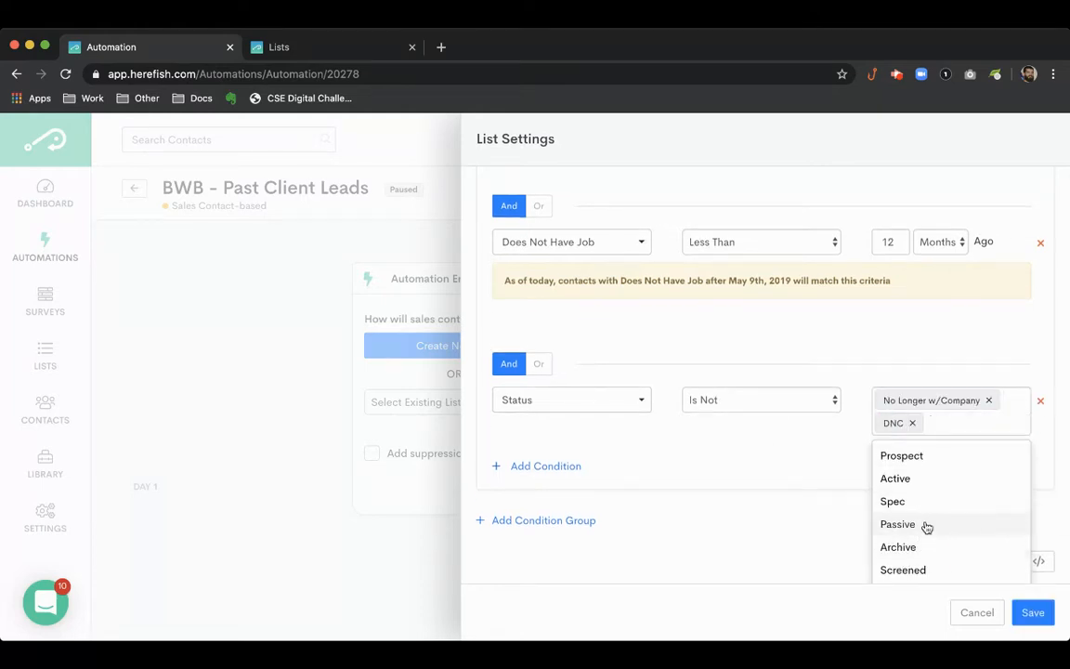
click(899, 546)
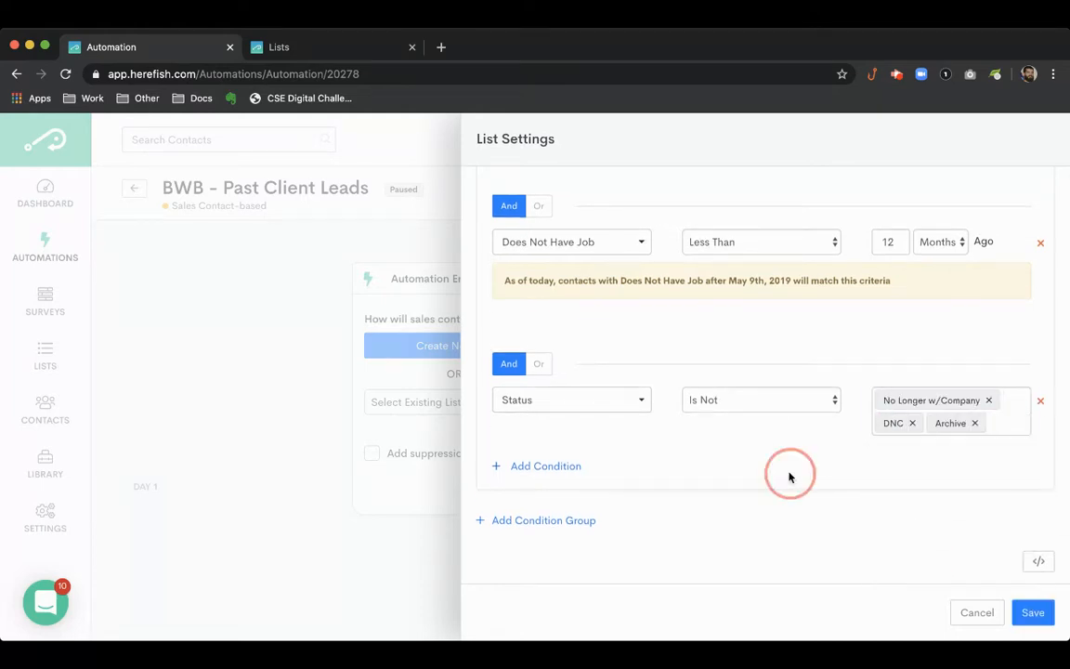
Add a Company Status Is Not condition excluding DNS, Unqualified, Archive and Not a fit
click(546, 465)
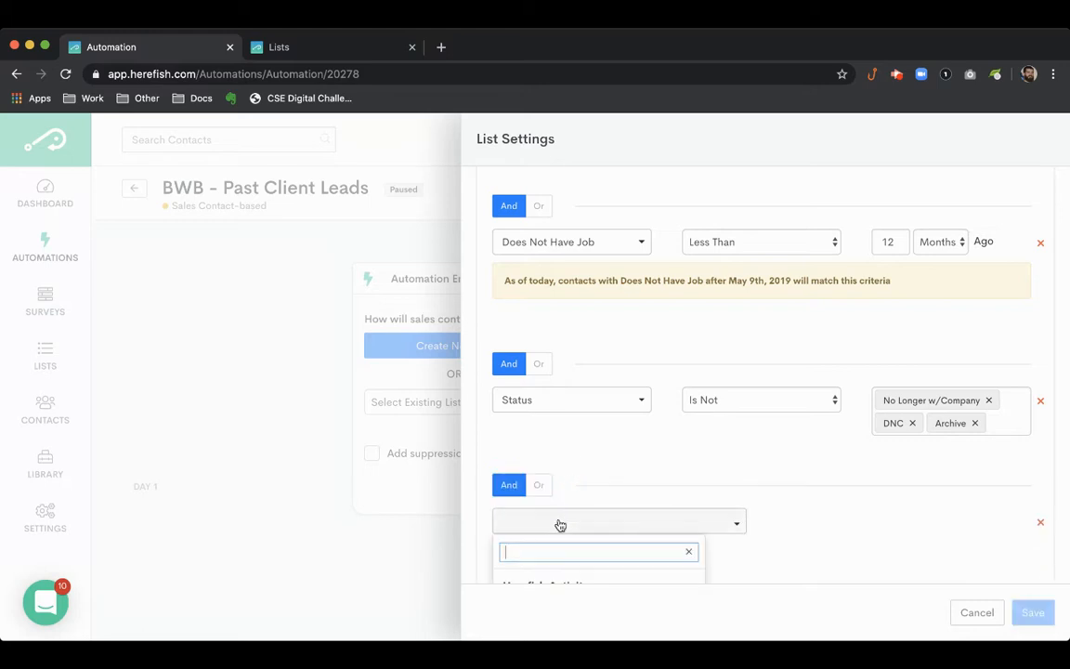
text(client)
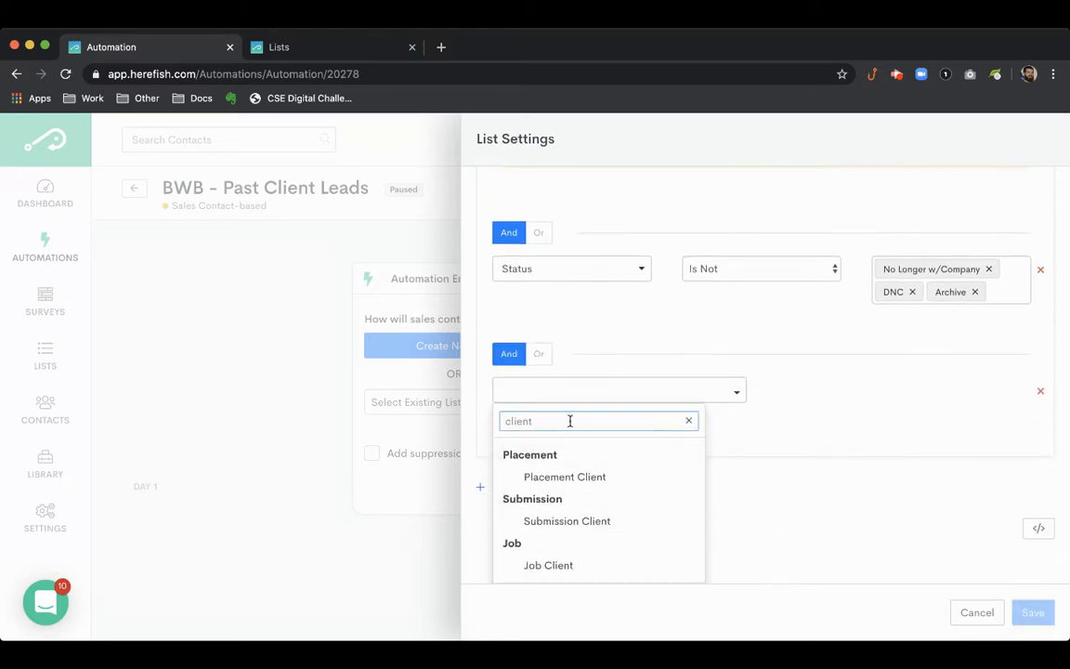
text(sta)
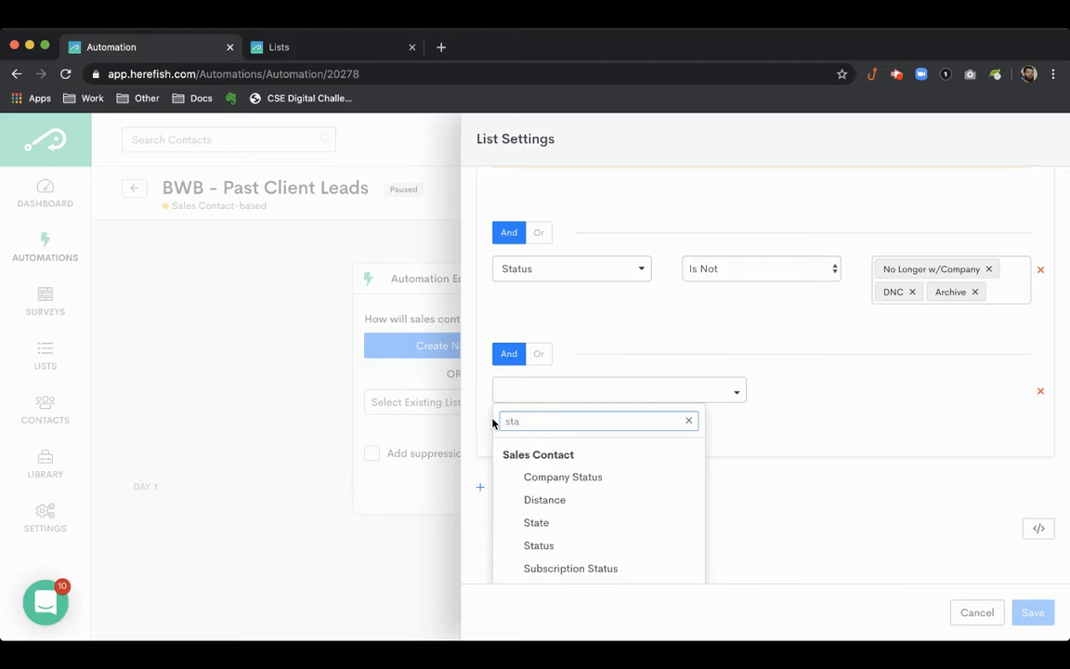
click(563, 476)
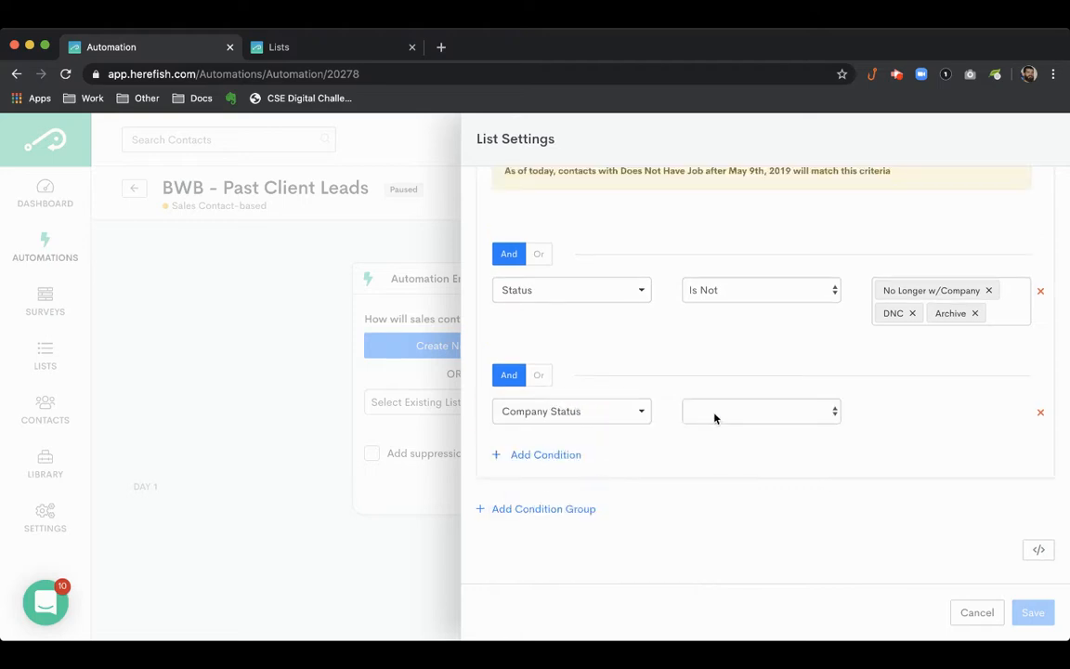
mouse_move(734, 435)
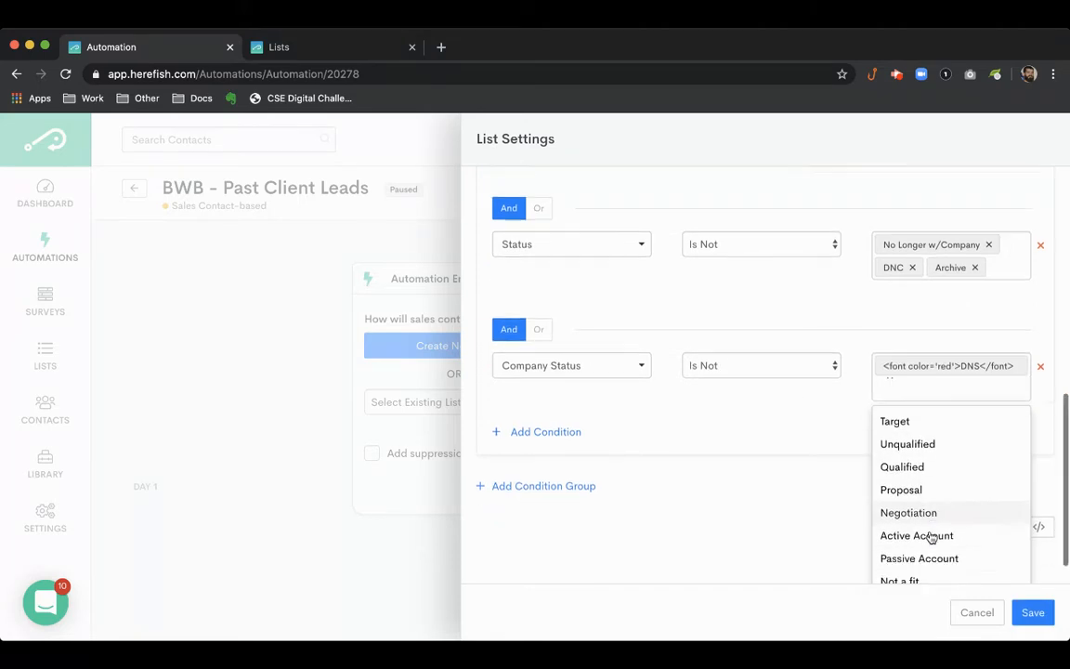
click(907, 443)
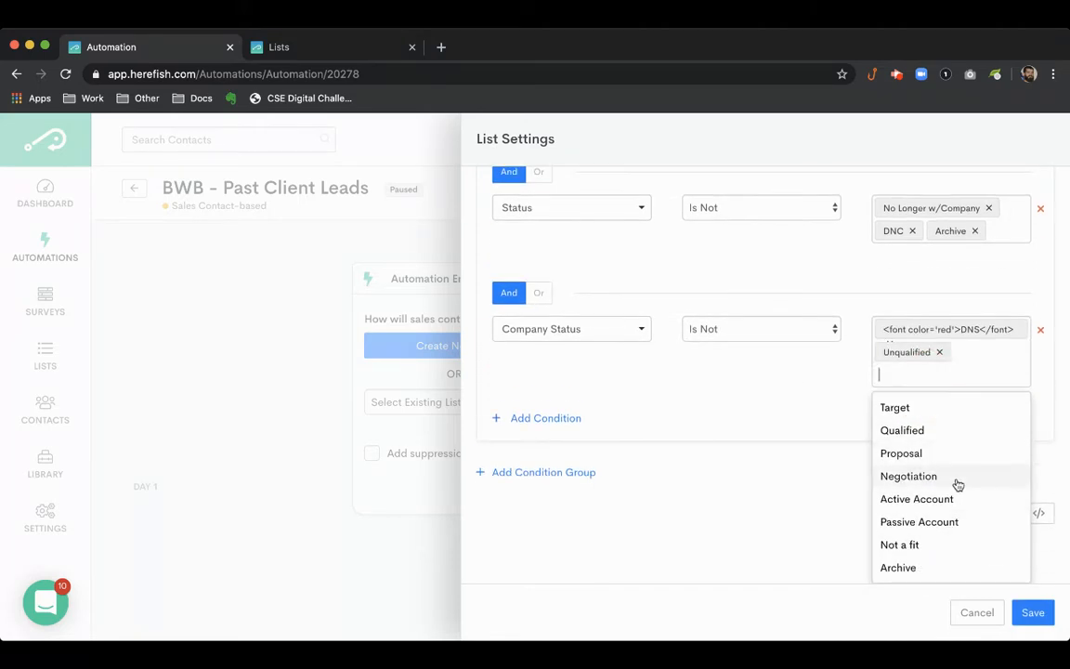
click(900, 545)
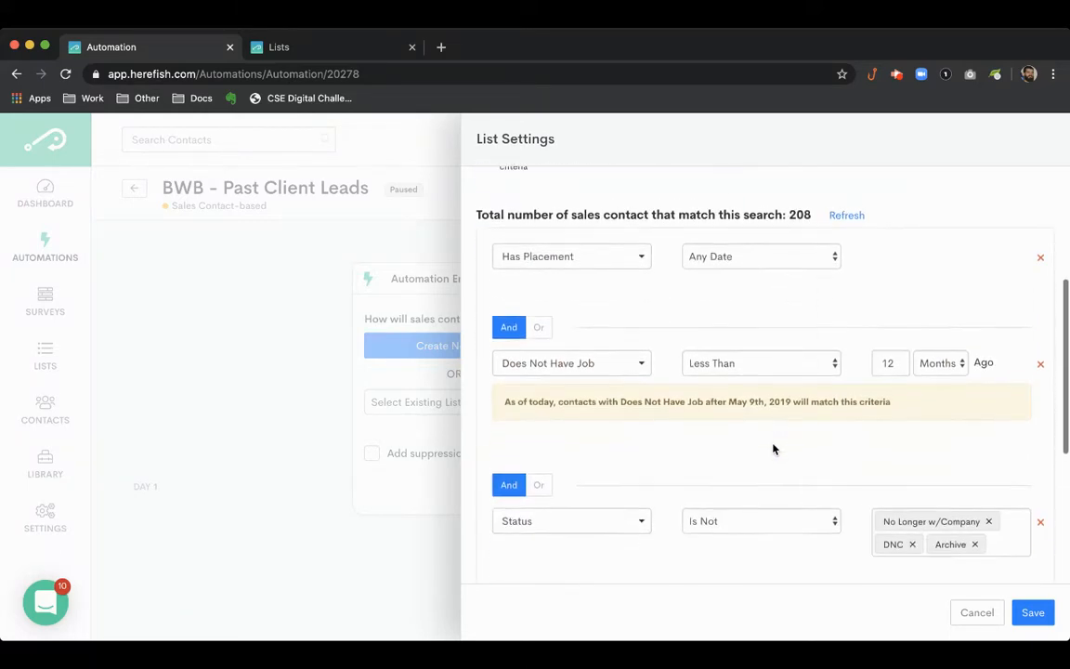
scroll(down, 3)
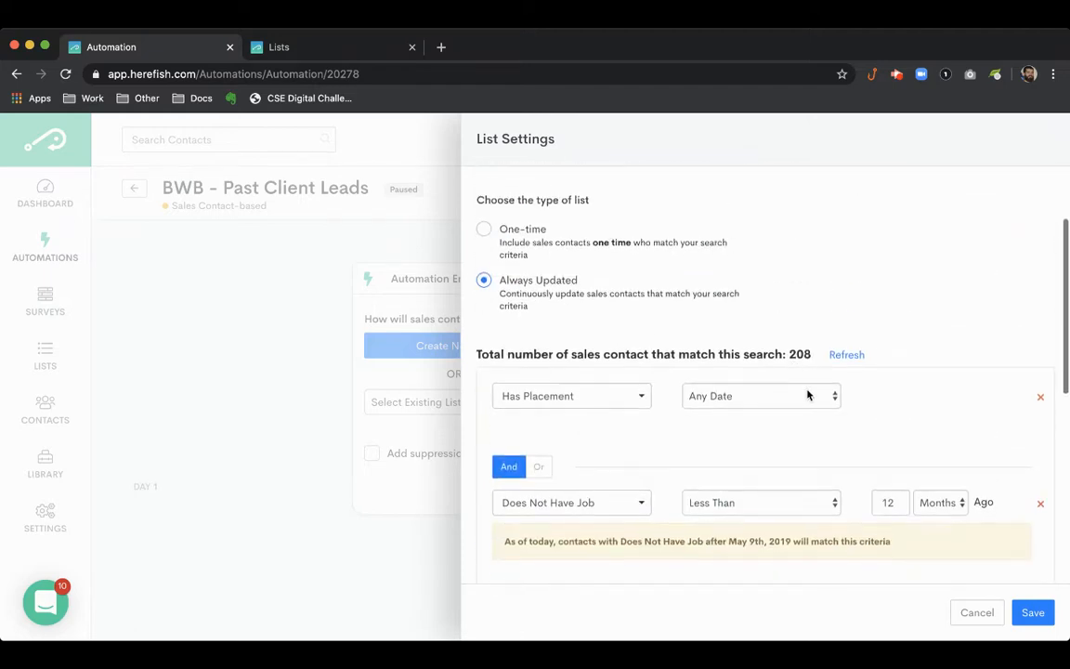
mouse_move(818, 428)
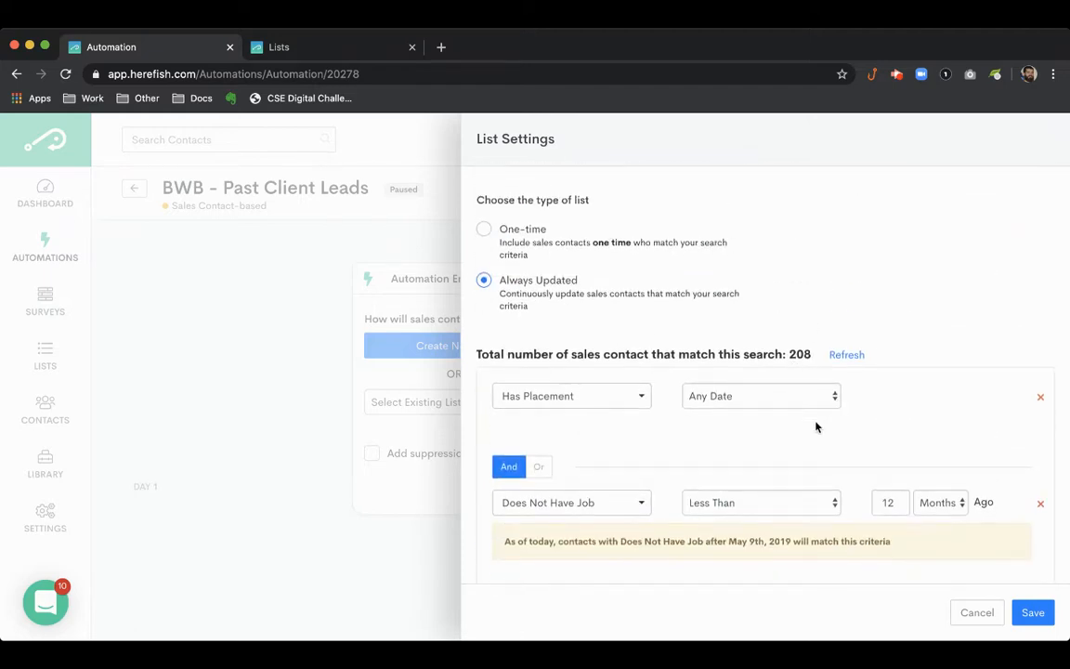
scroll(down, 3)
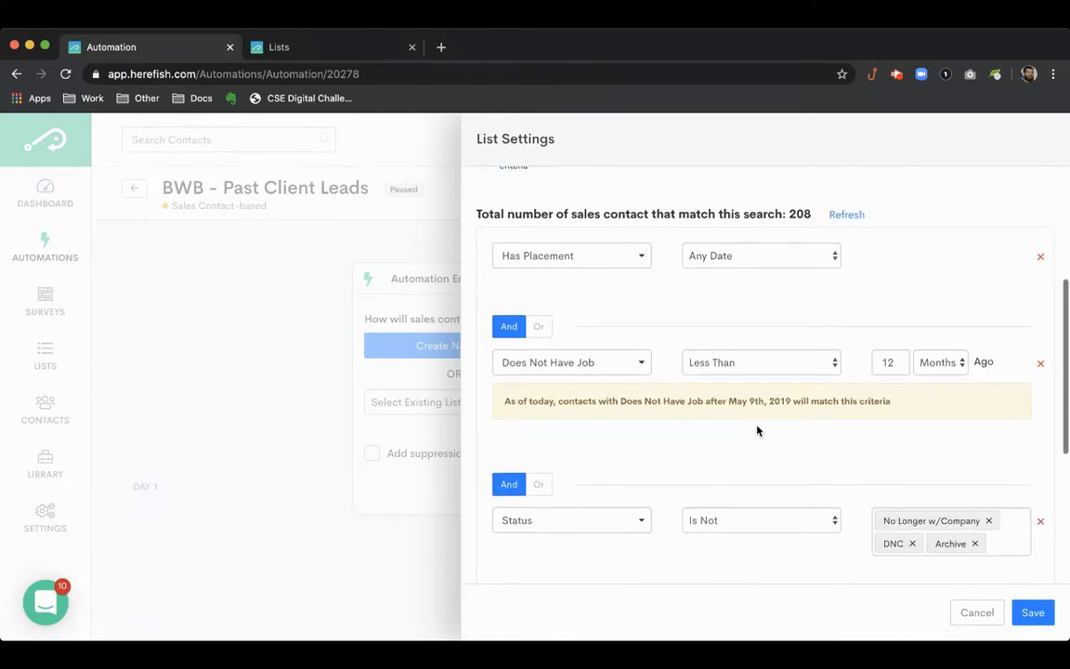
mouse_move(818, 452)
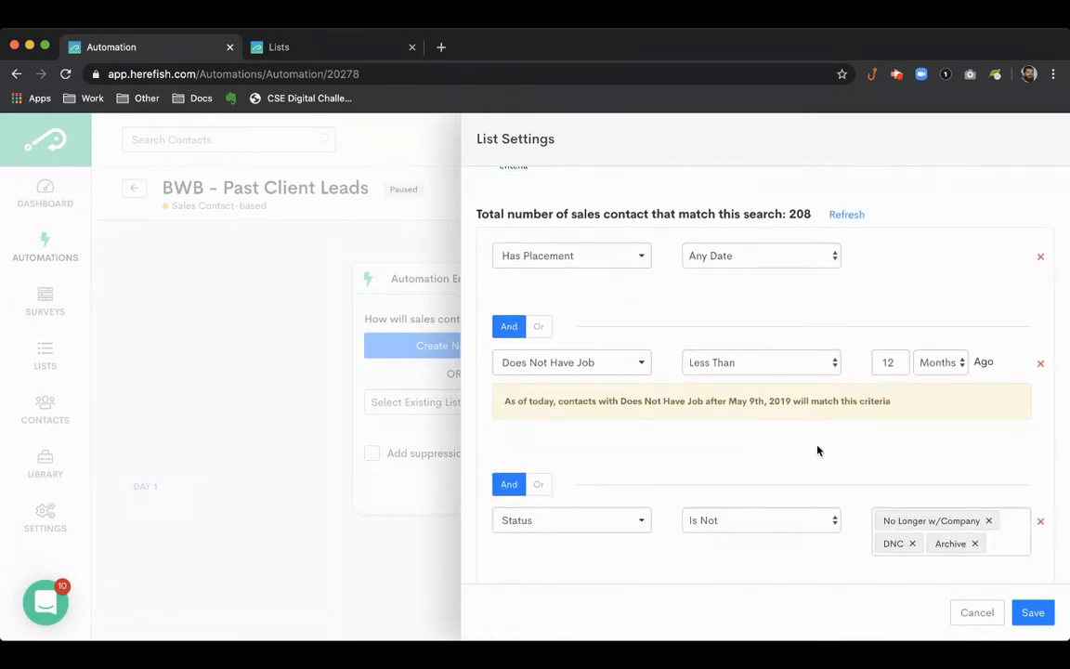
scroll(down, 3)
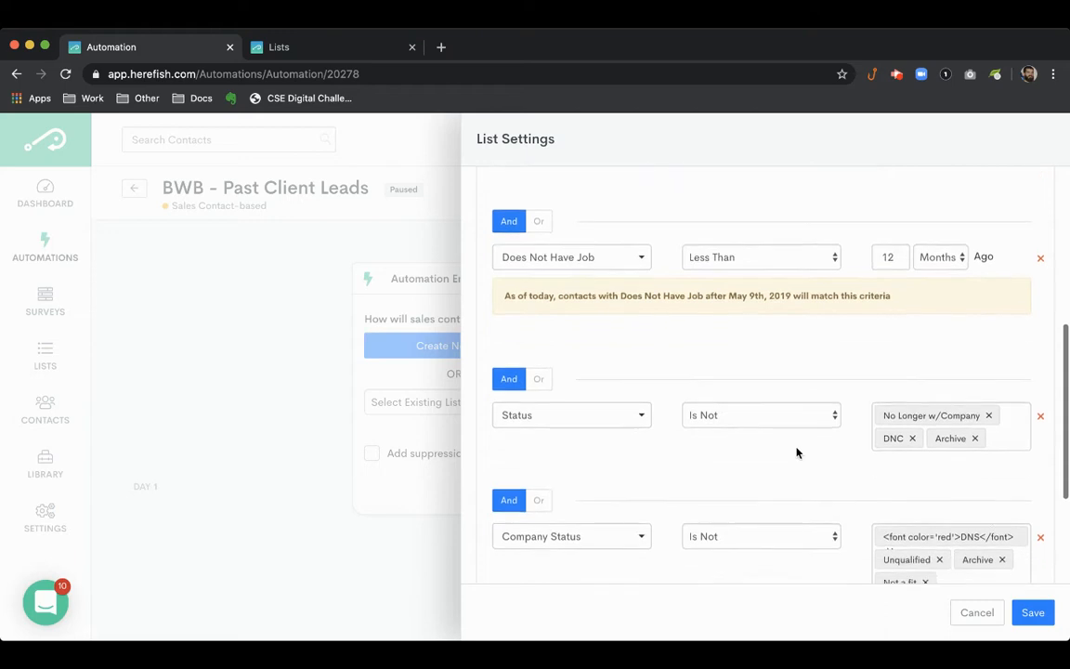
scroll(down, 3)
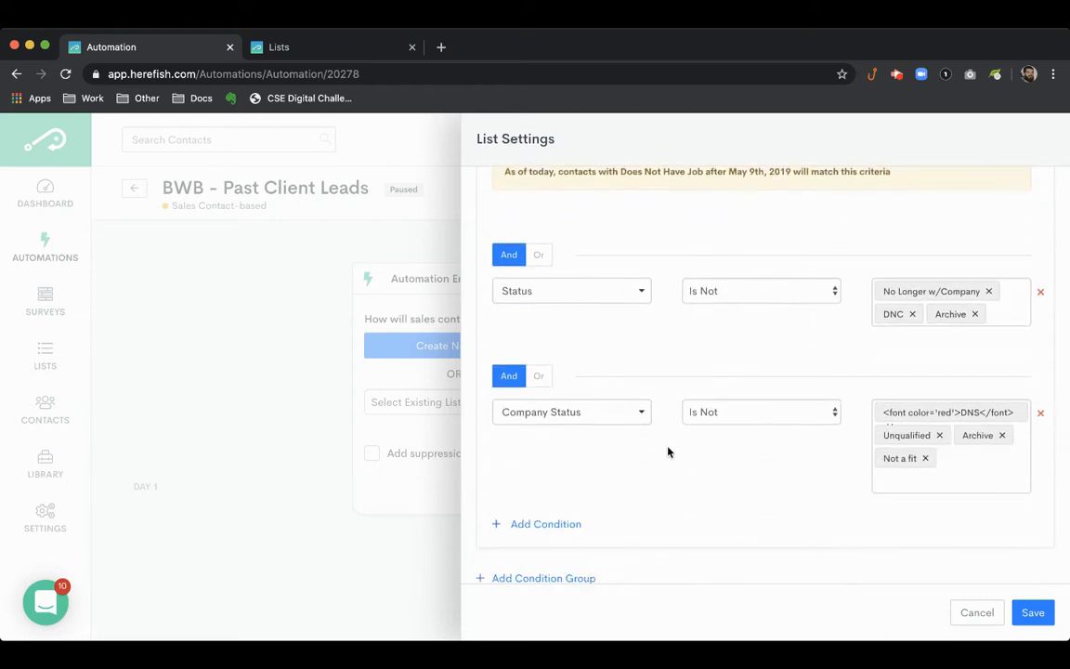
scroll(down, 3)
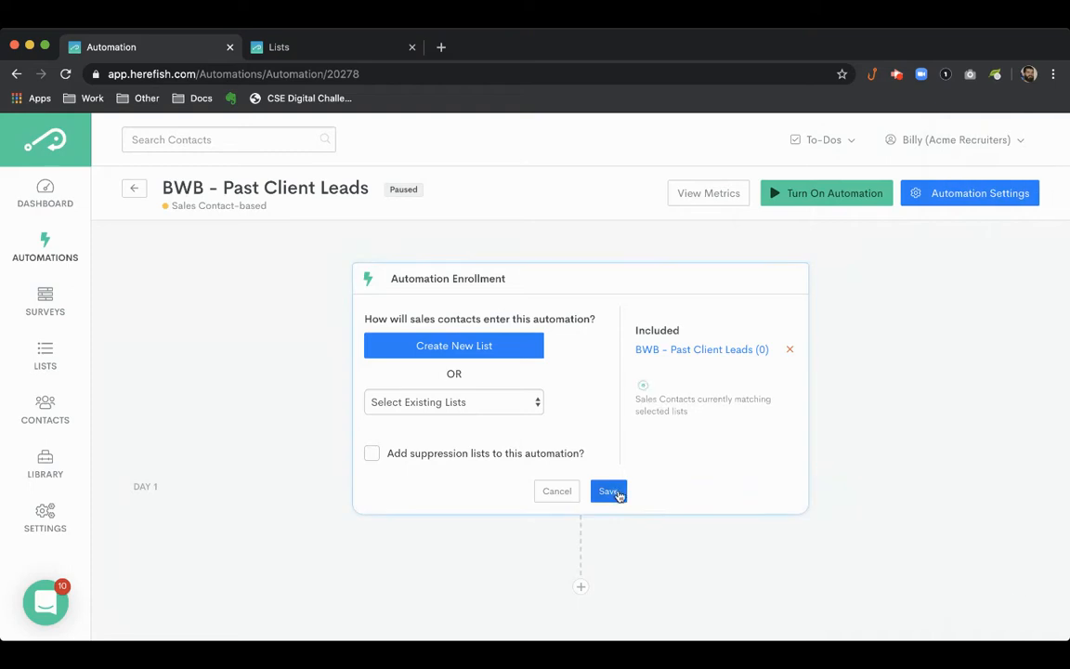
Save the enrollment from the BWB - Past Client Leads list and go to add a step
click(610, 490)
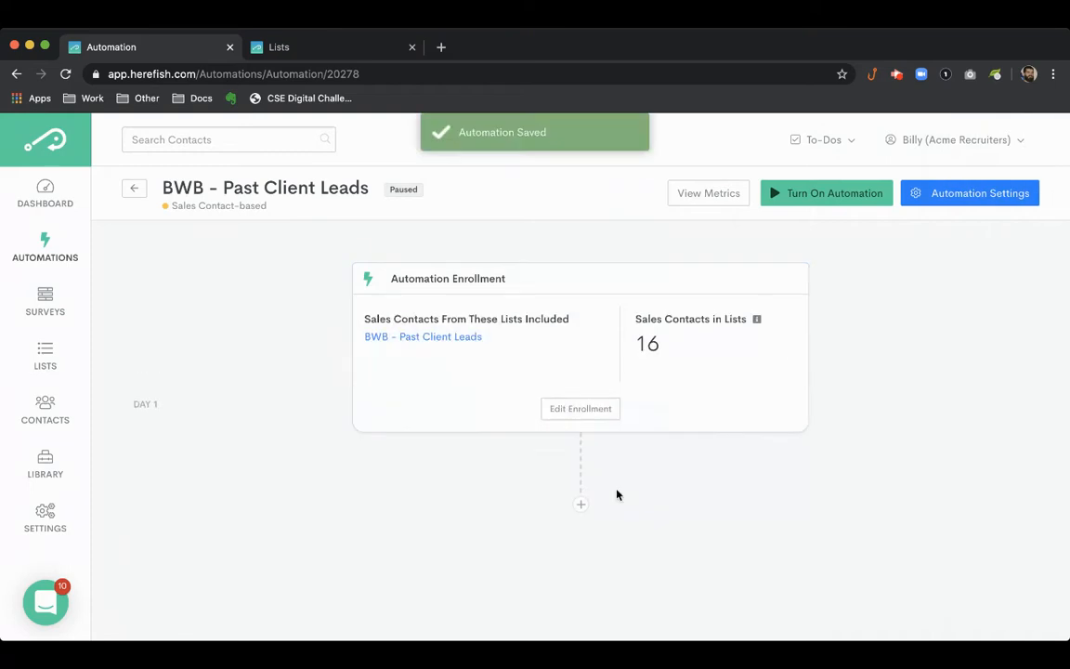
mouse_move(600, 505)
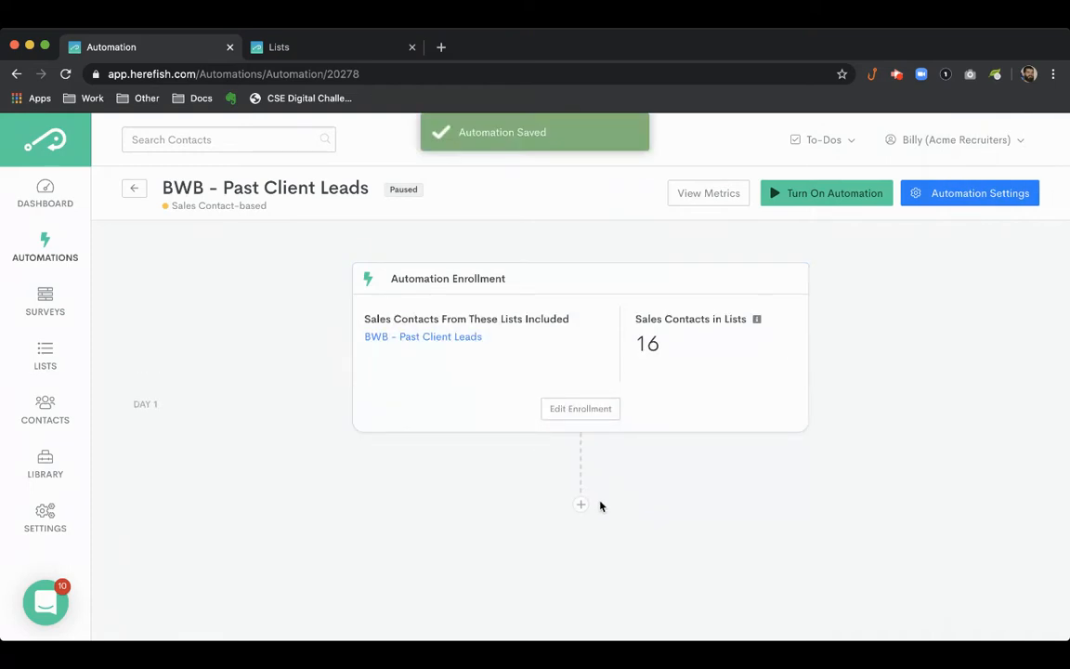
click(580, 505)
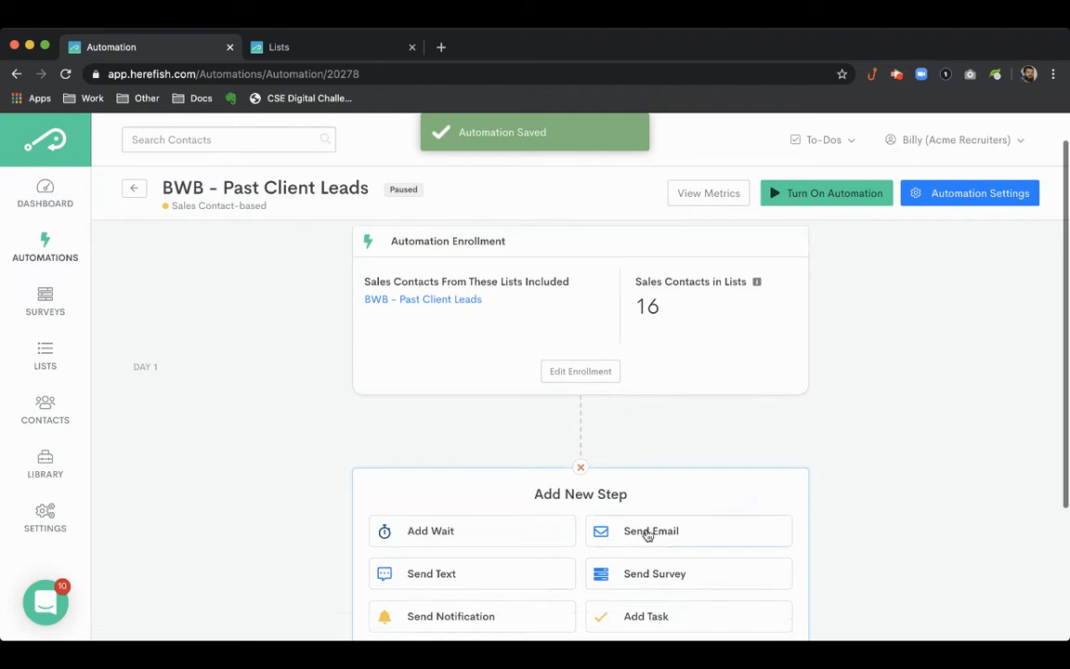
Add a Send Email step followed by a 12-week Wait step
click(650, 531)
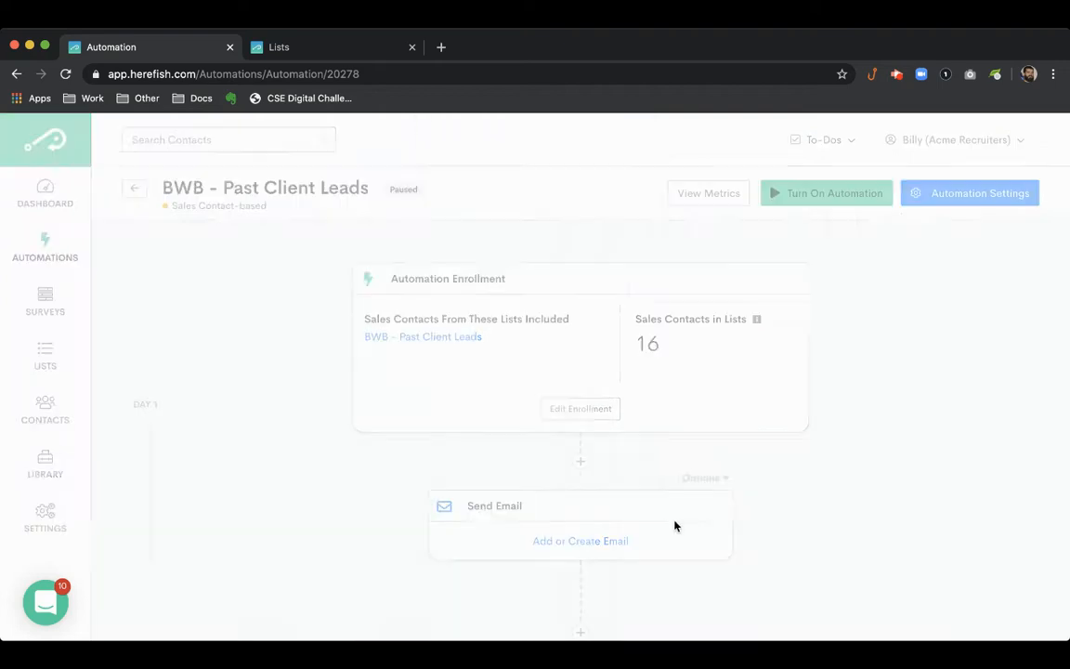
scroll(down, 3)
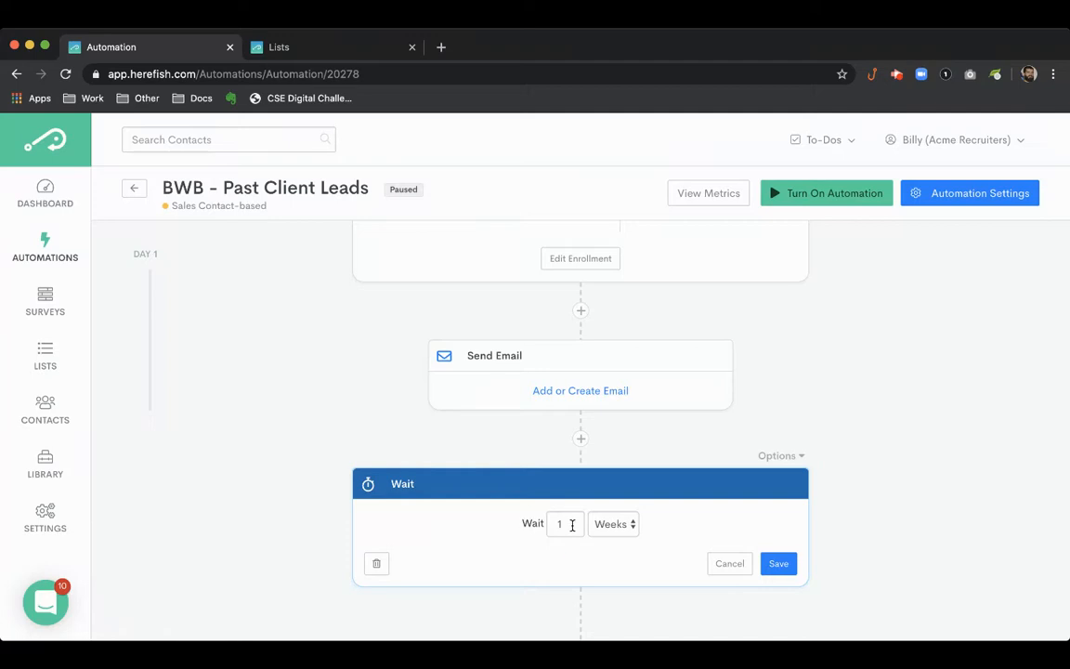
text(3)
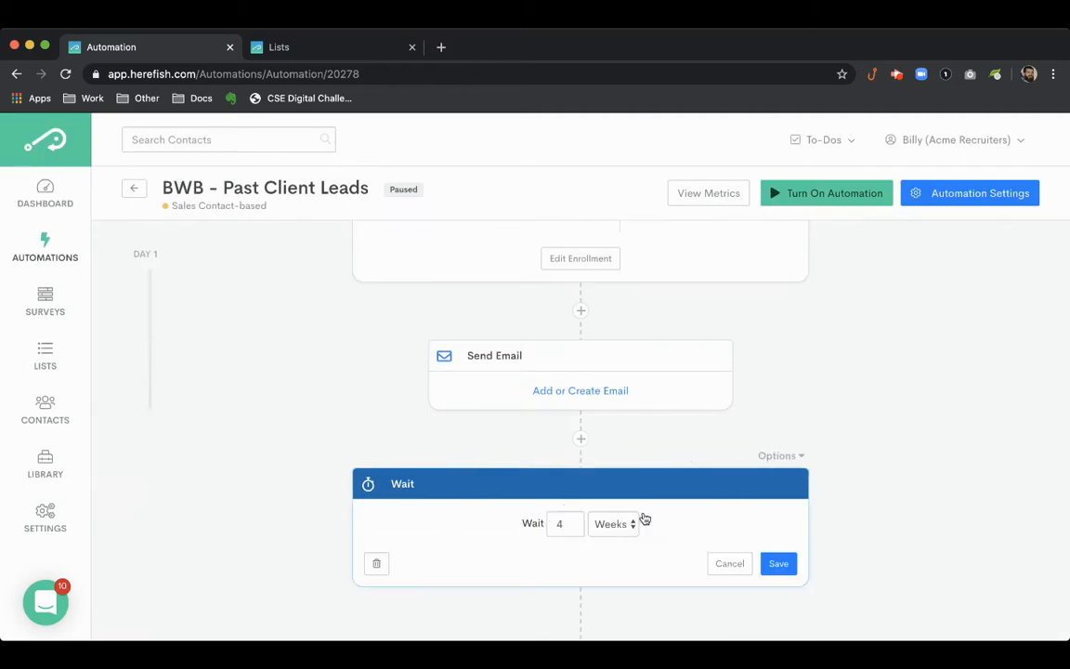
text(1)
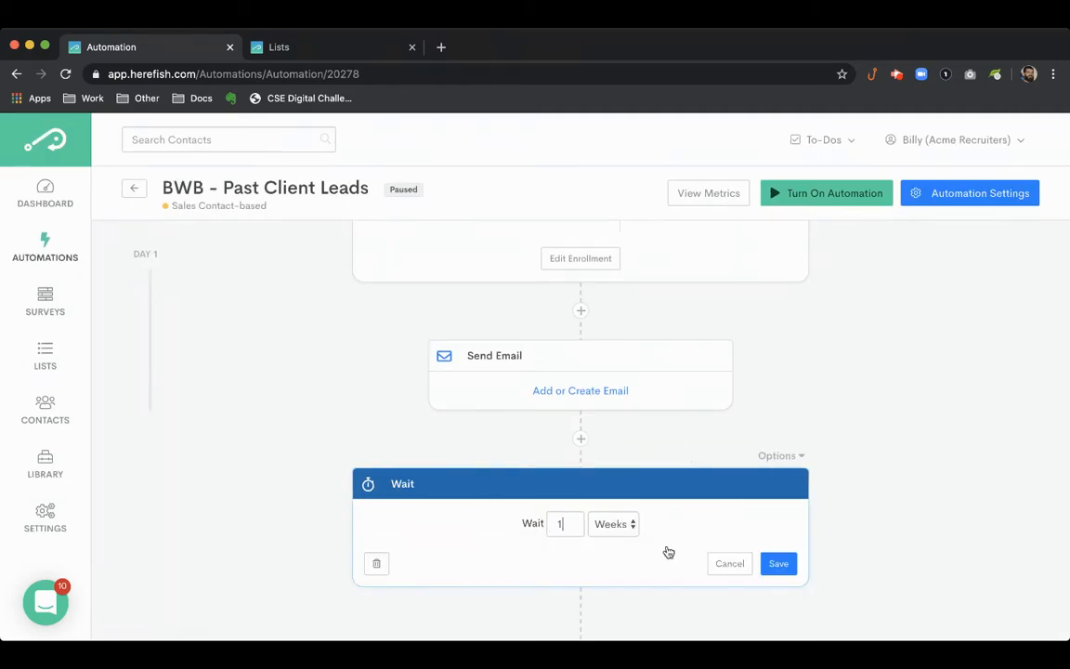
click(779, 563)
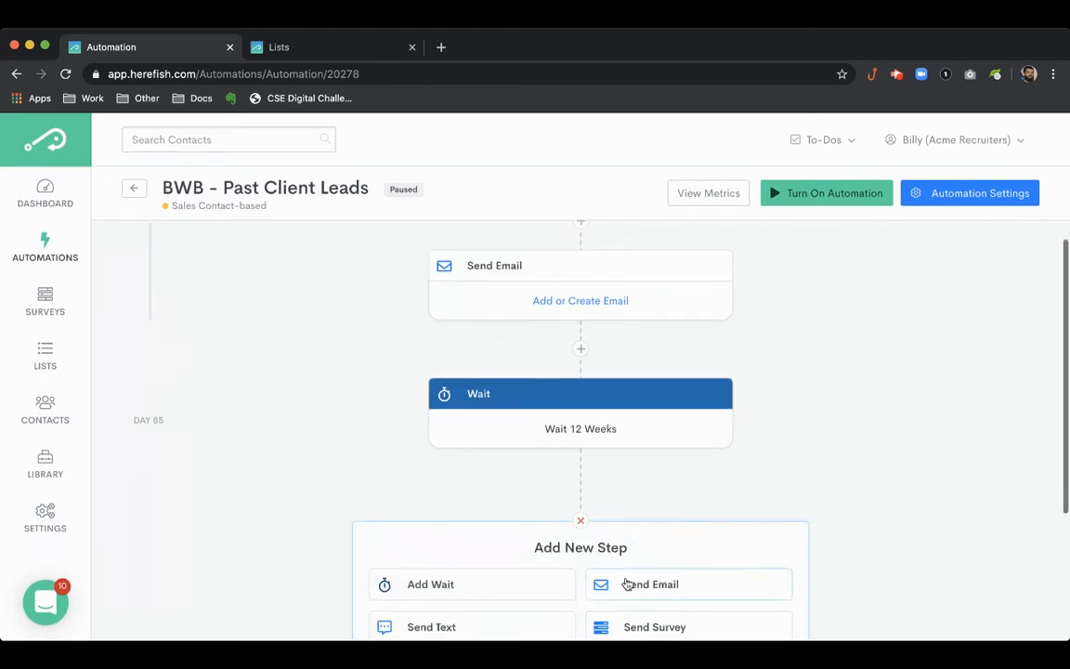
Add a second Send Email step after the wait, leaving its email uncreated
click(650, 584)
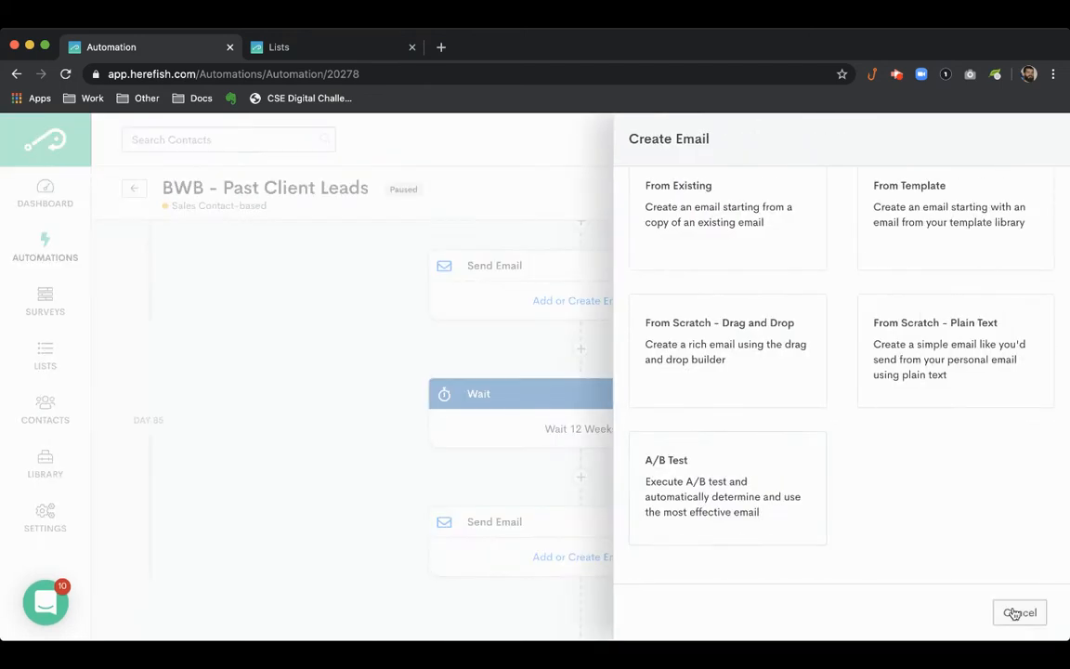
click(1018, 614)
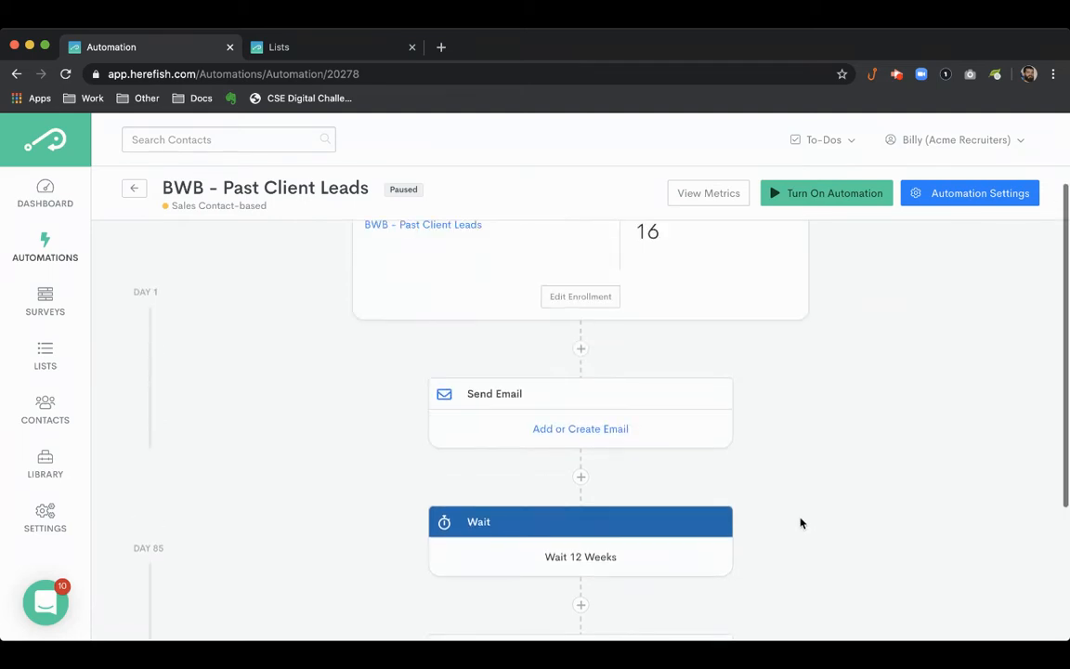
Add a Send Notification step right after enrollment, creating its notification from the Herefish template
click(580, 350)
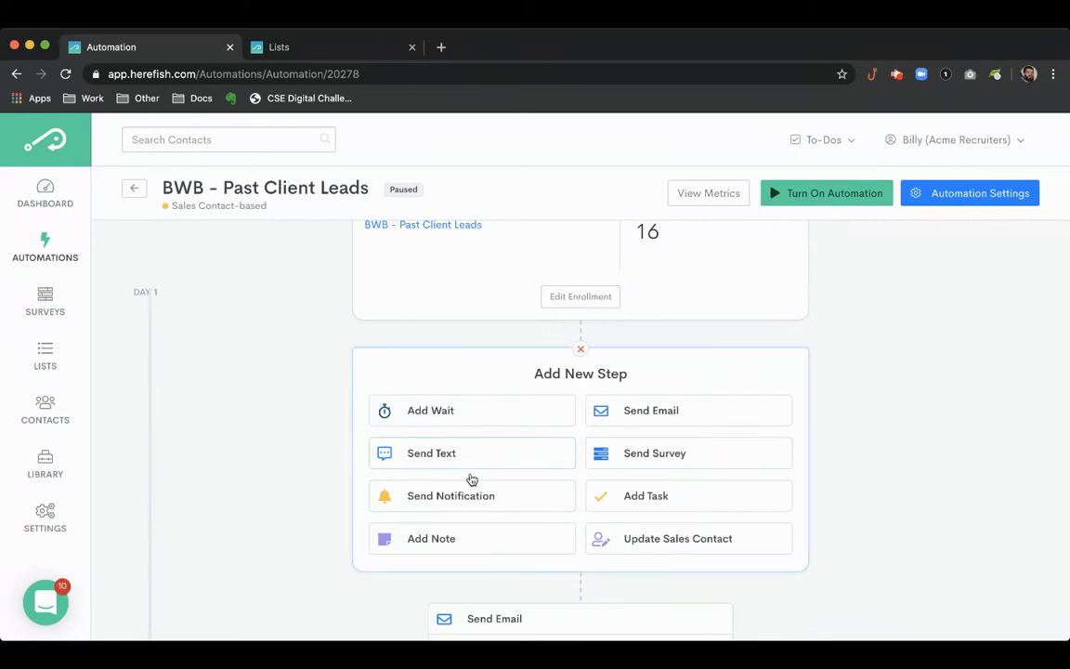
click(450, 494)
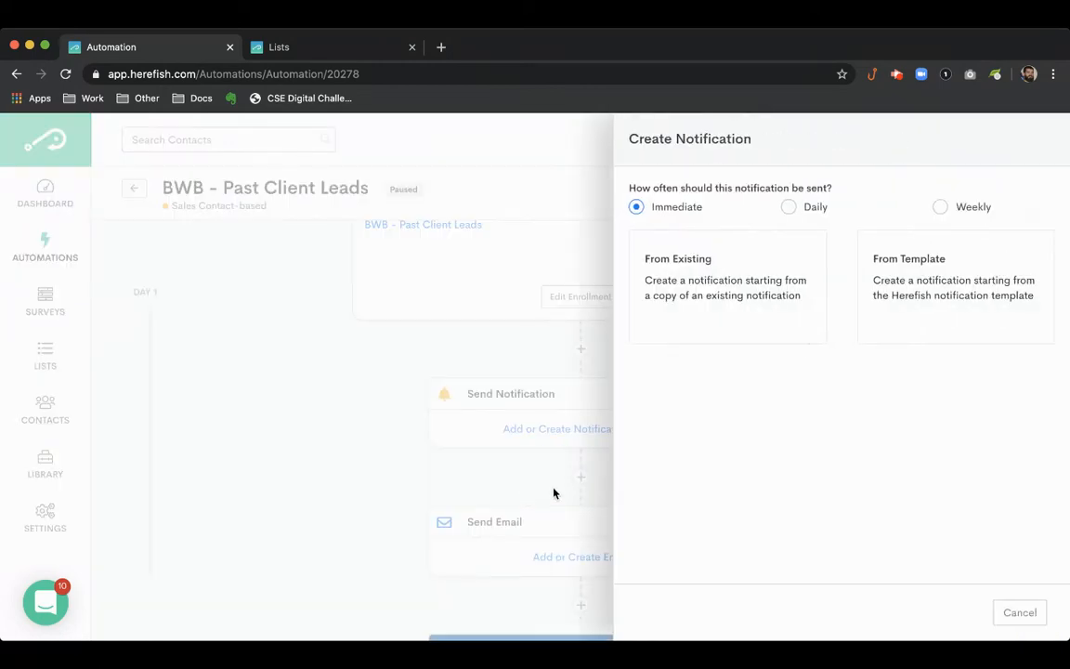
mouse_move(956, 286)
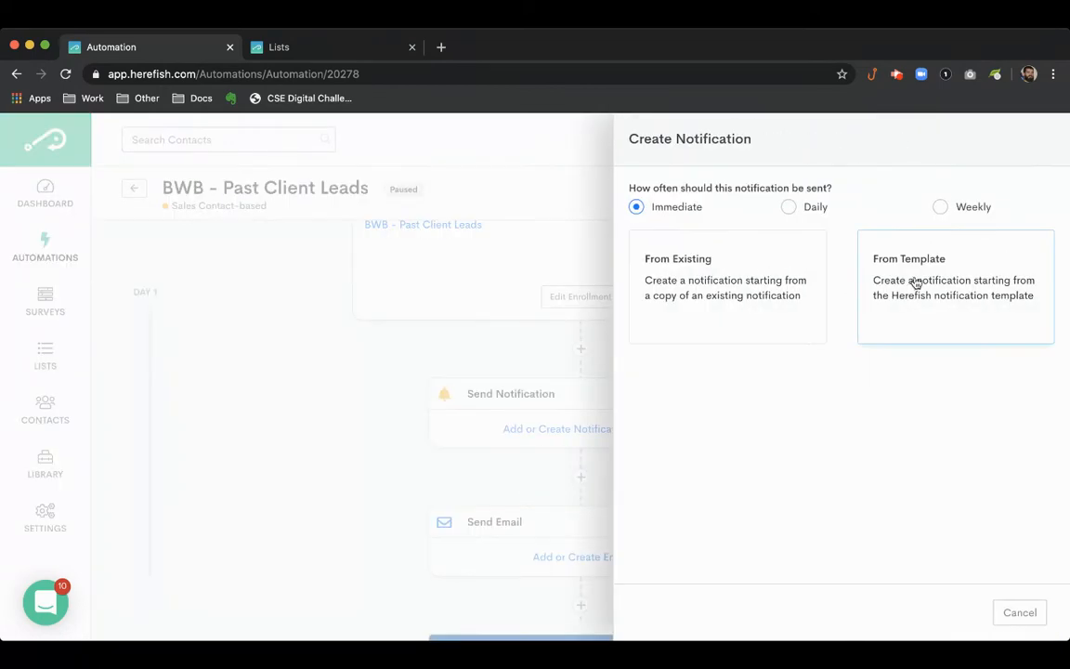
click(955, 286)
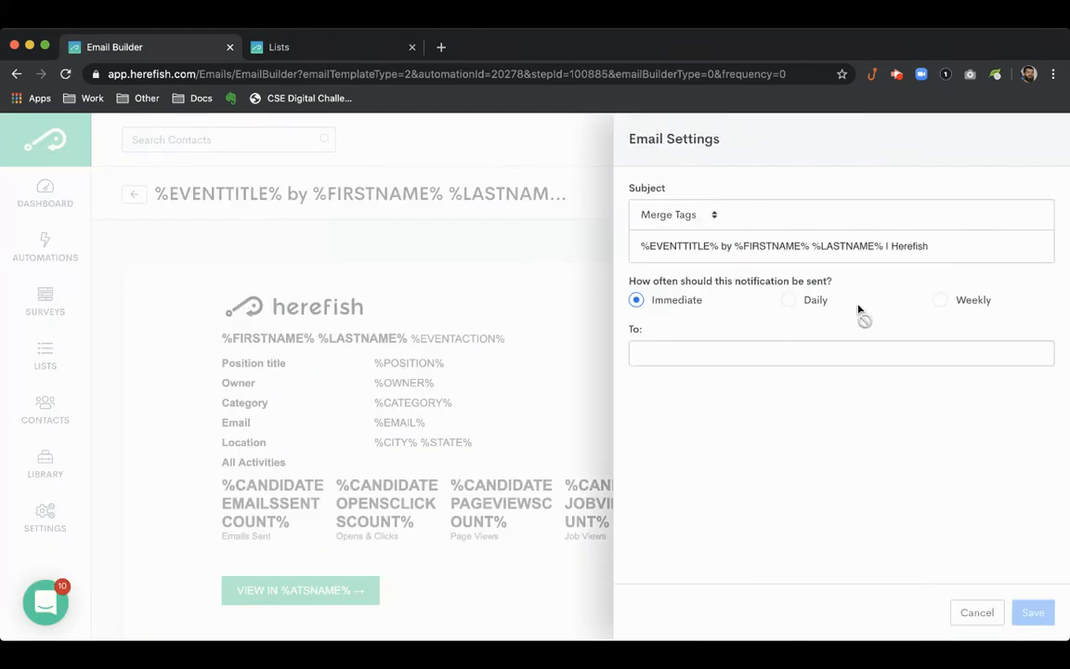
Cancel out of the notification's Email Settings panel to reveal the template in the email builder
click(840, 353)
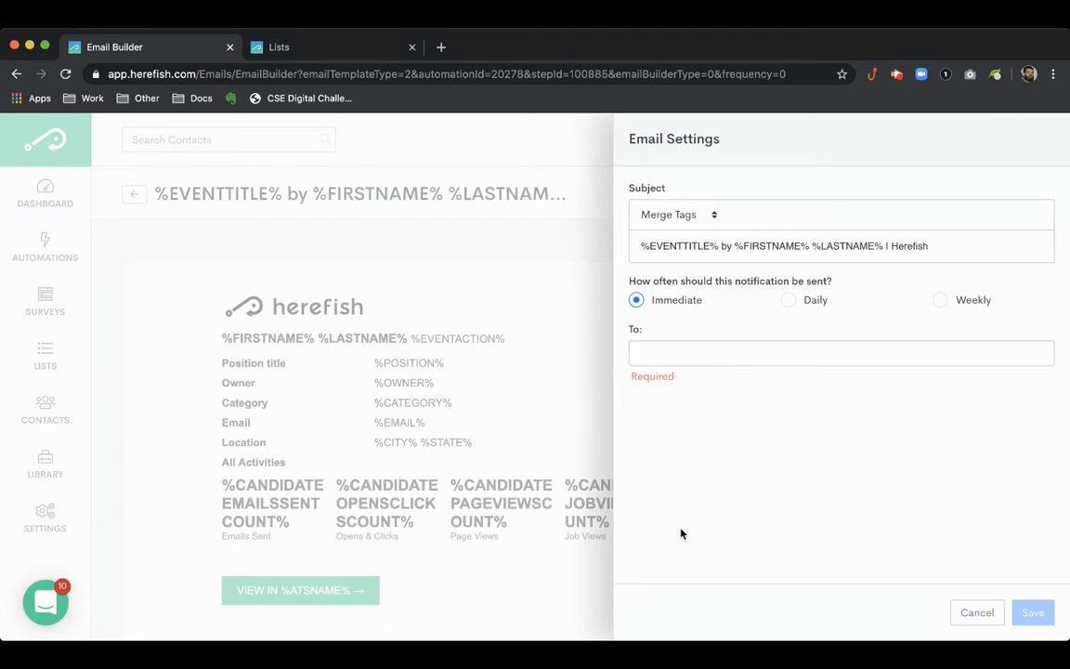
click(978, 613)
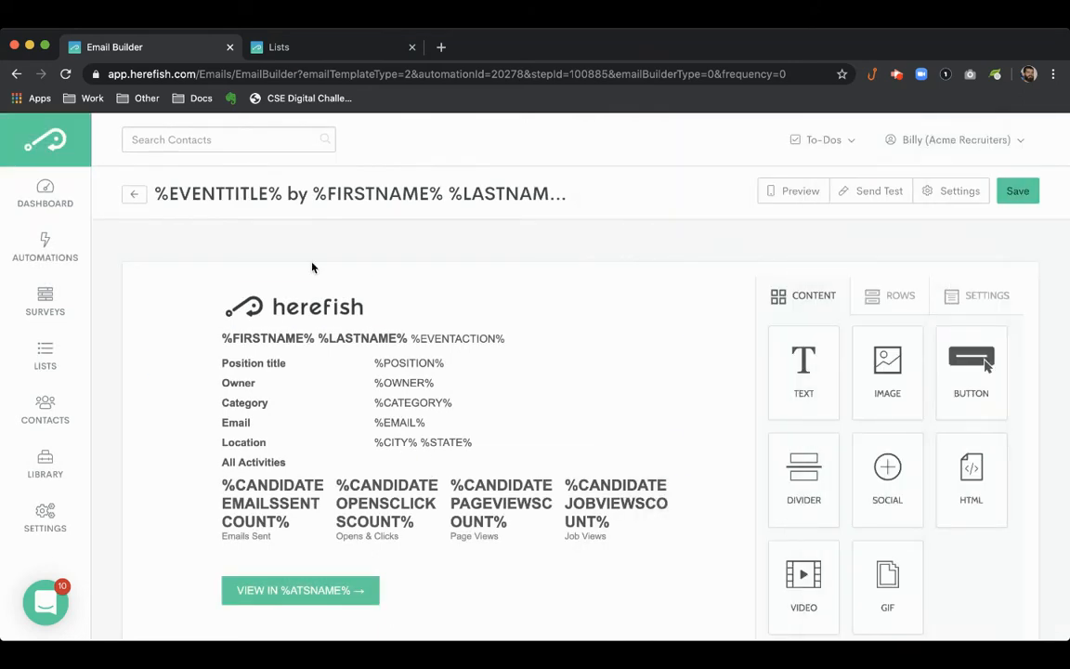